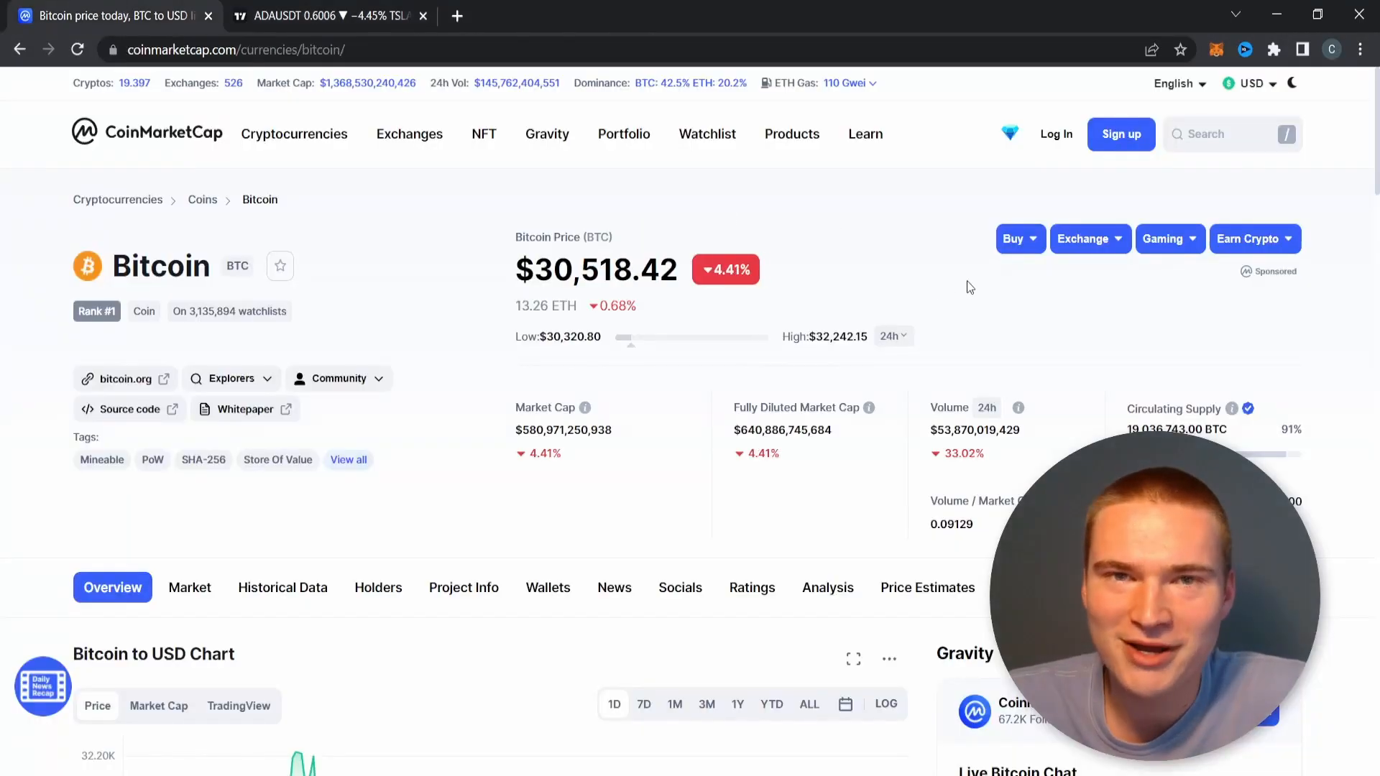
# Search 'ada' and land on the Cardano page showing ADA at $0.603, down 10.55%.
pyautogui.write('ada')
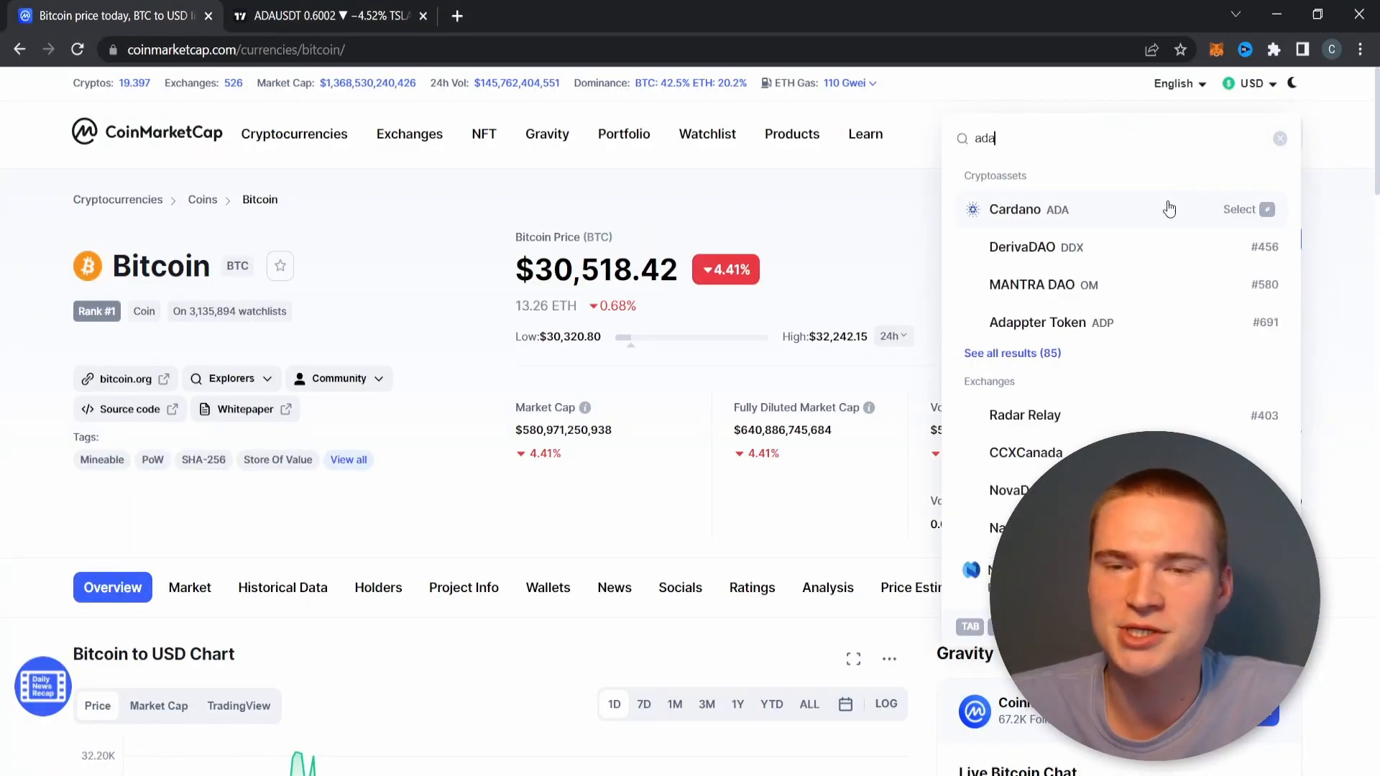
pyautogui.click(1028, 209)
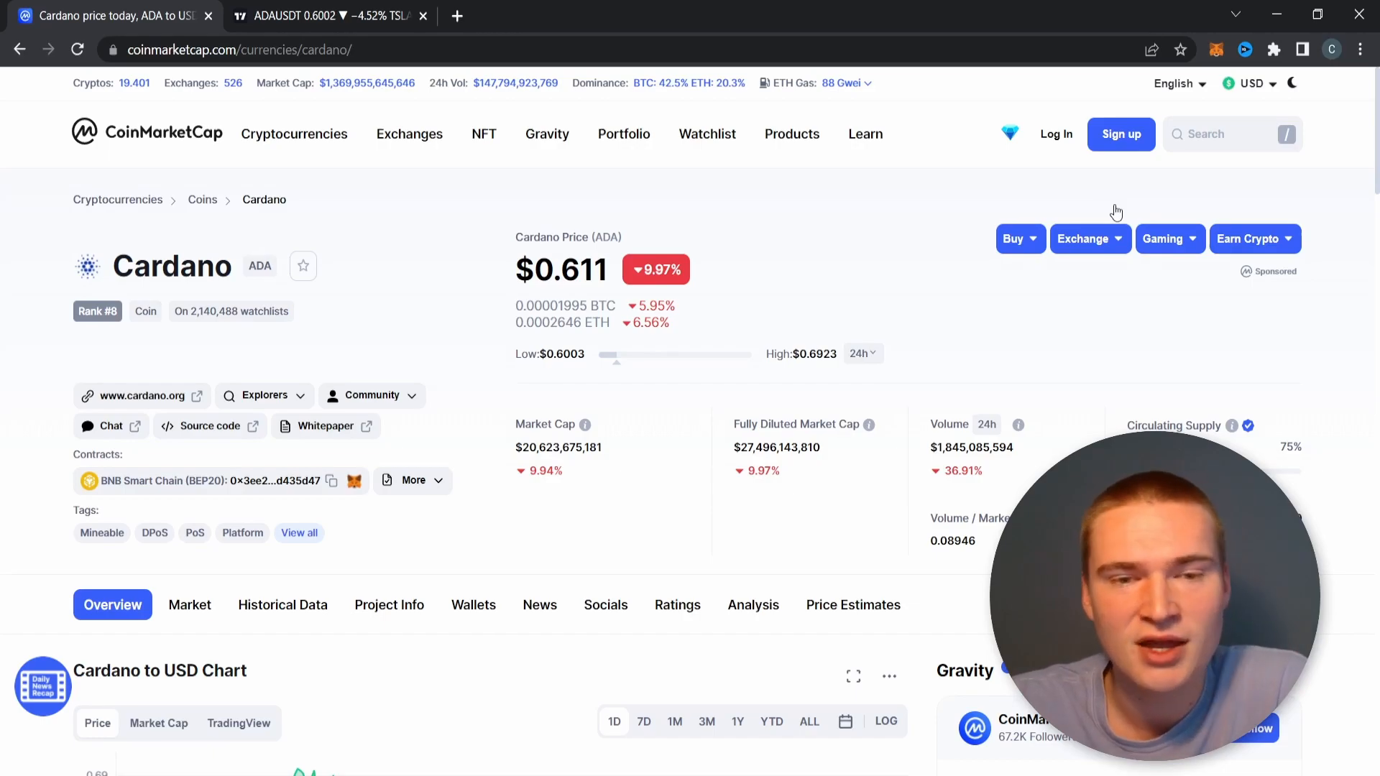
pyautogui.scroll(-3)
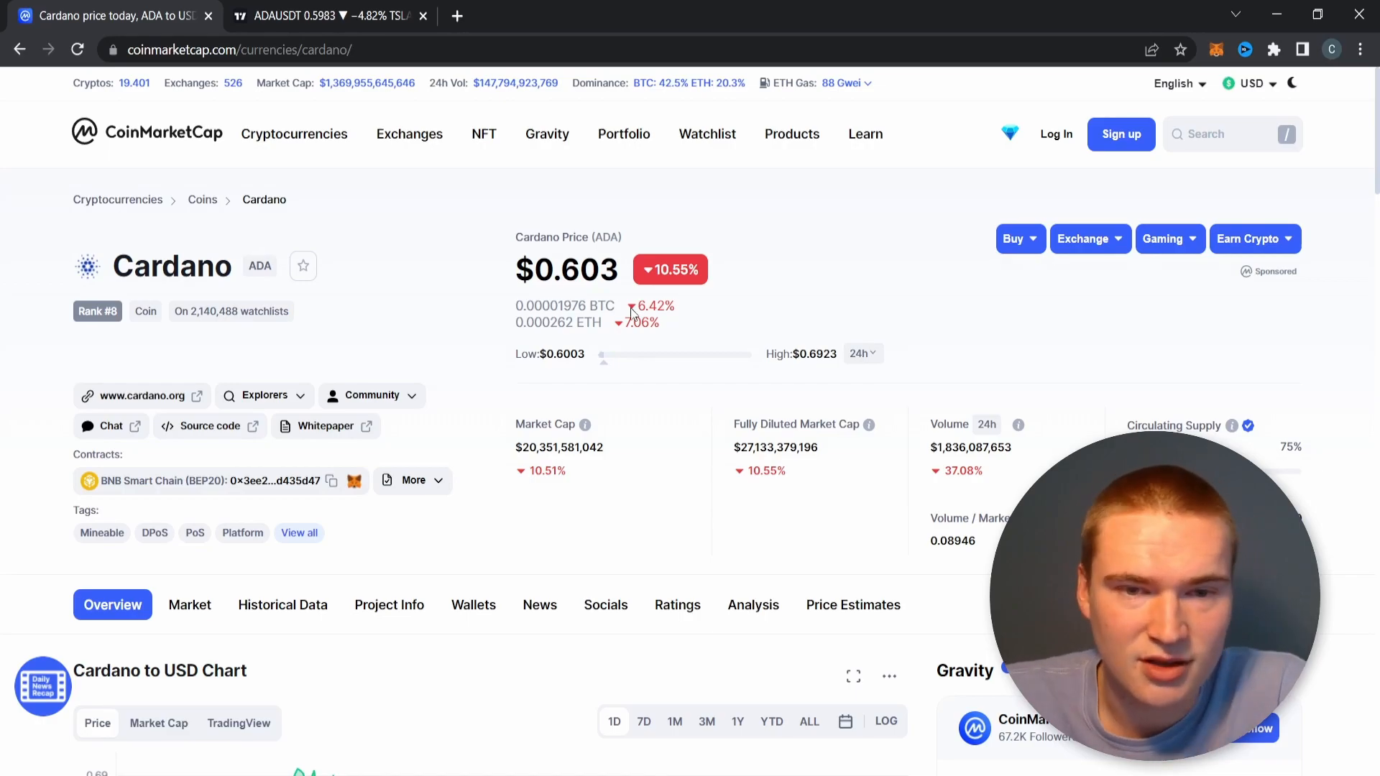
# Return to the main cryptocurrency rankings list and scan down through it.
pyautogui.click(147, 132)
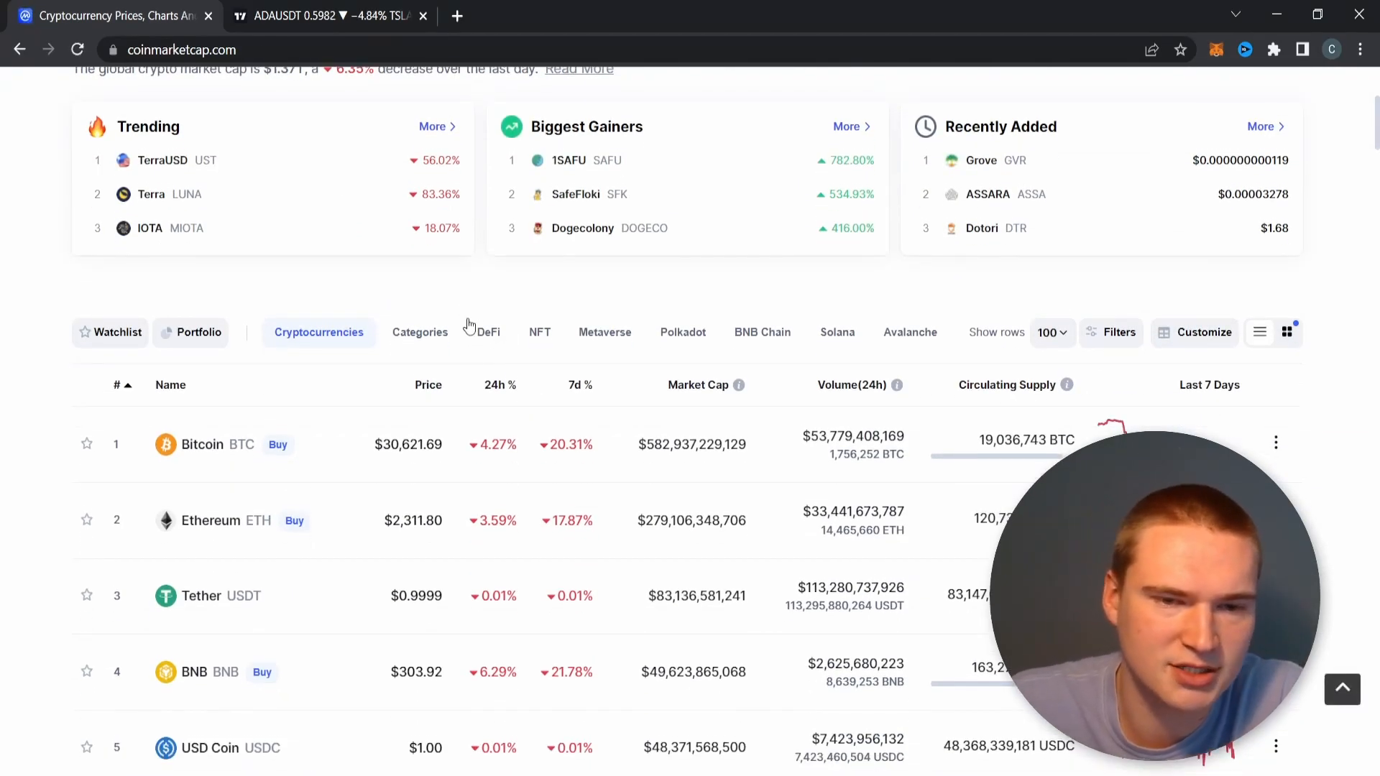
pyautogui.scroll(-3)
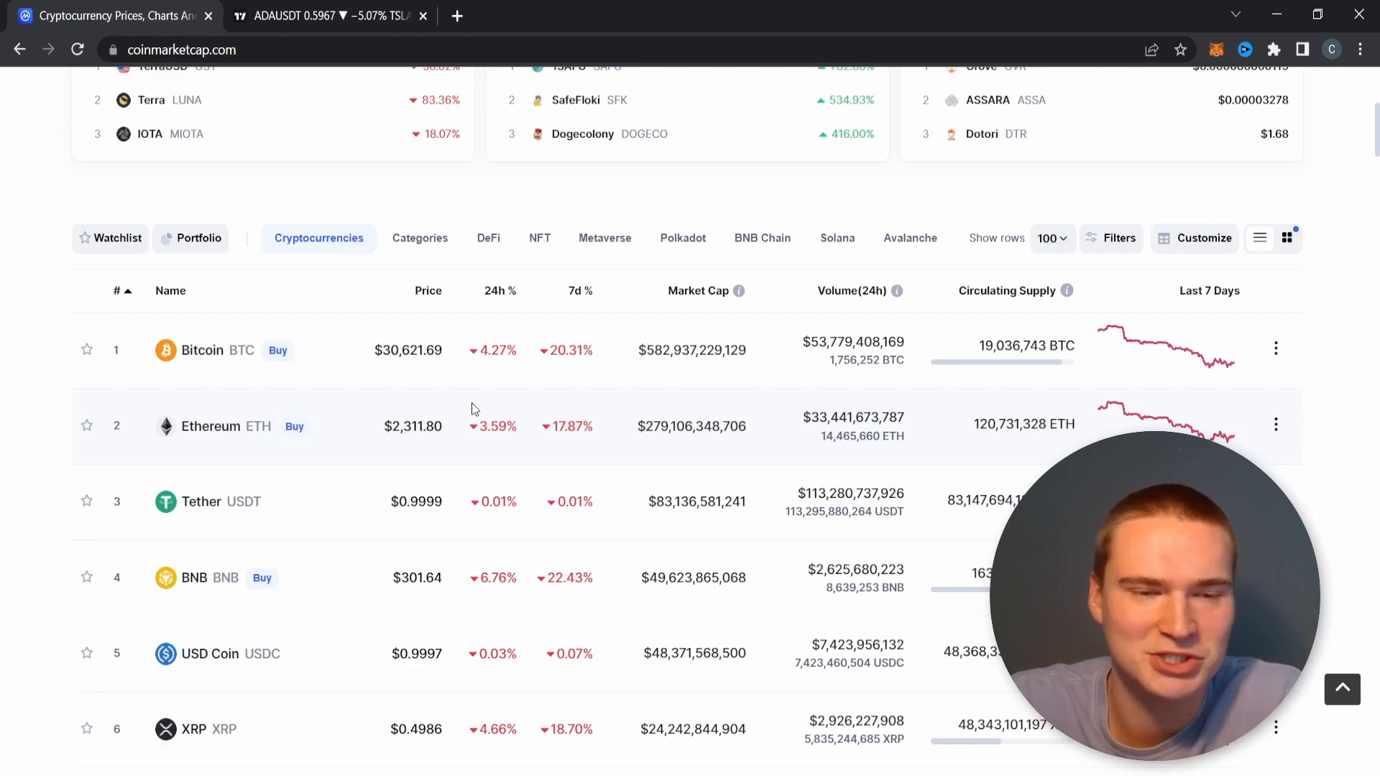
pyautogui.scroll(-3)
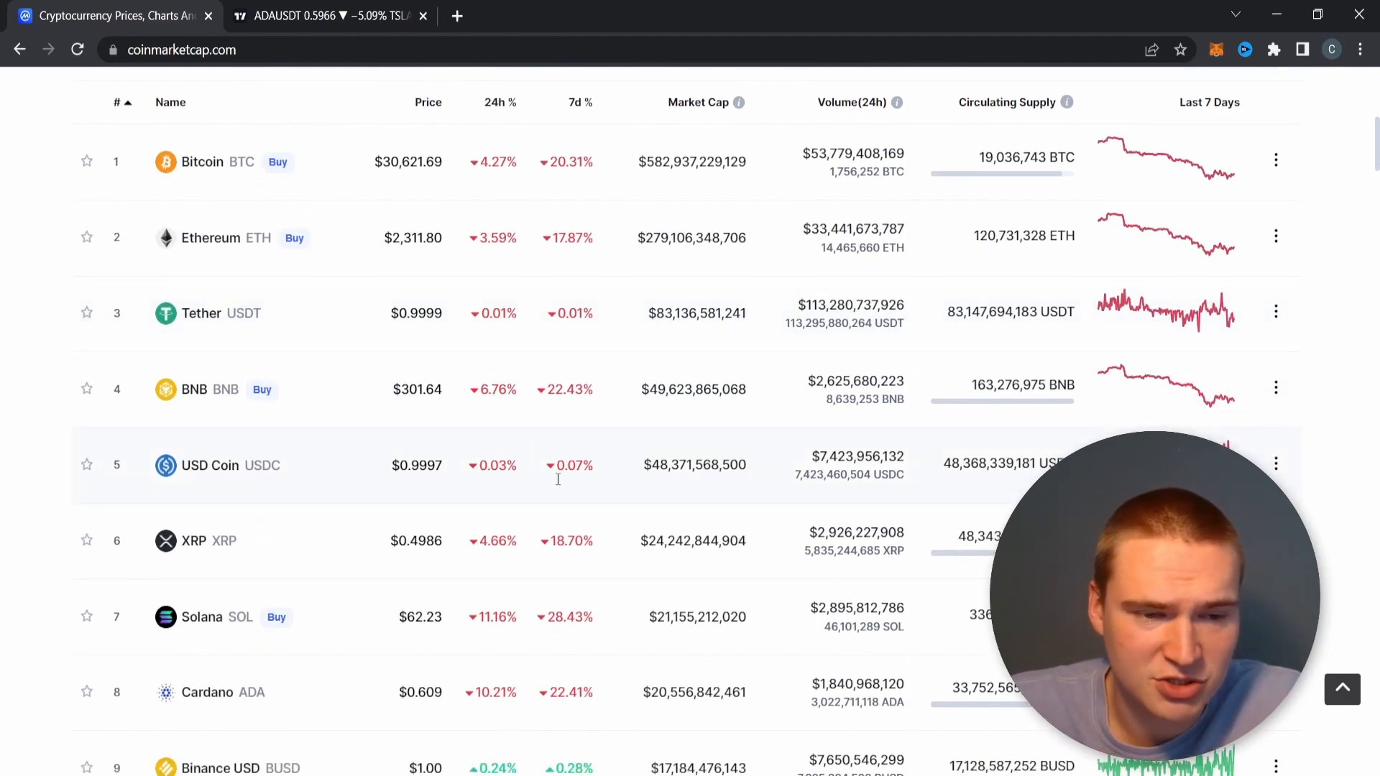
pyautogui.scroll(-3)
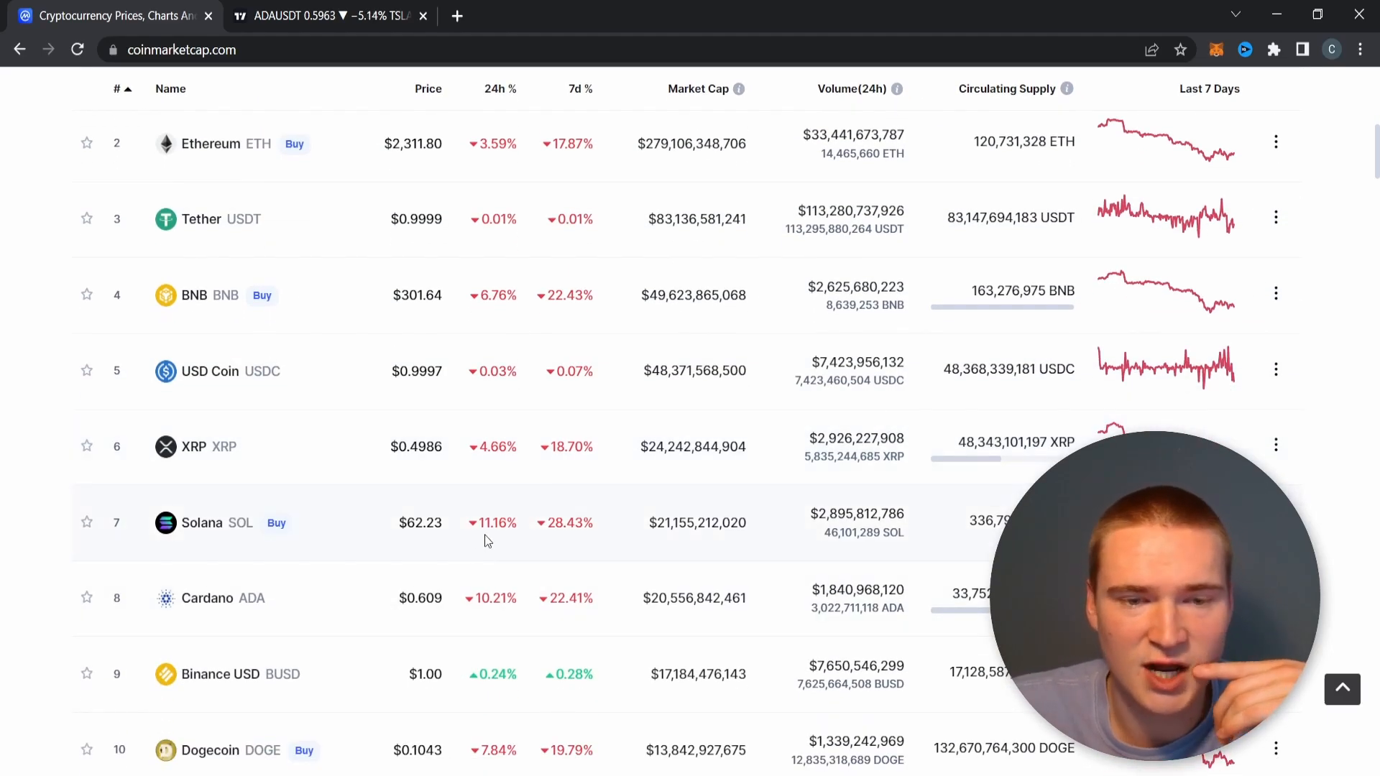
pyautogui.scroll(-3)
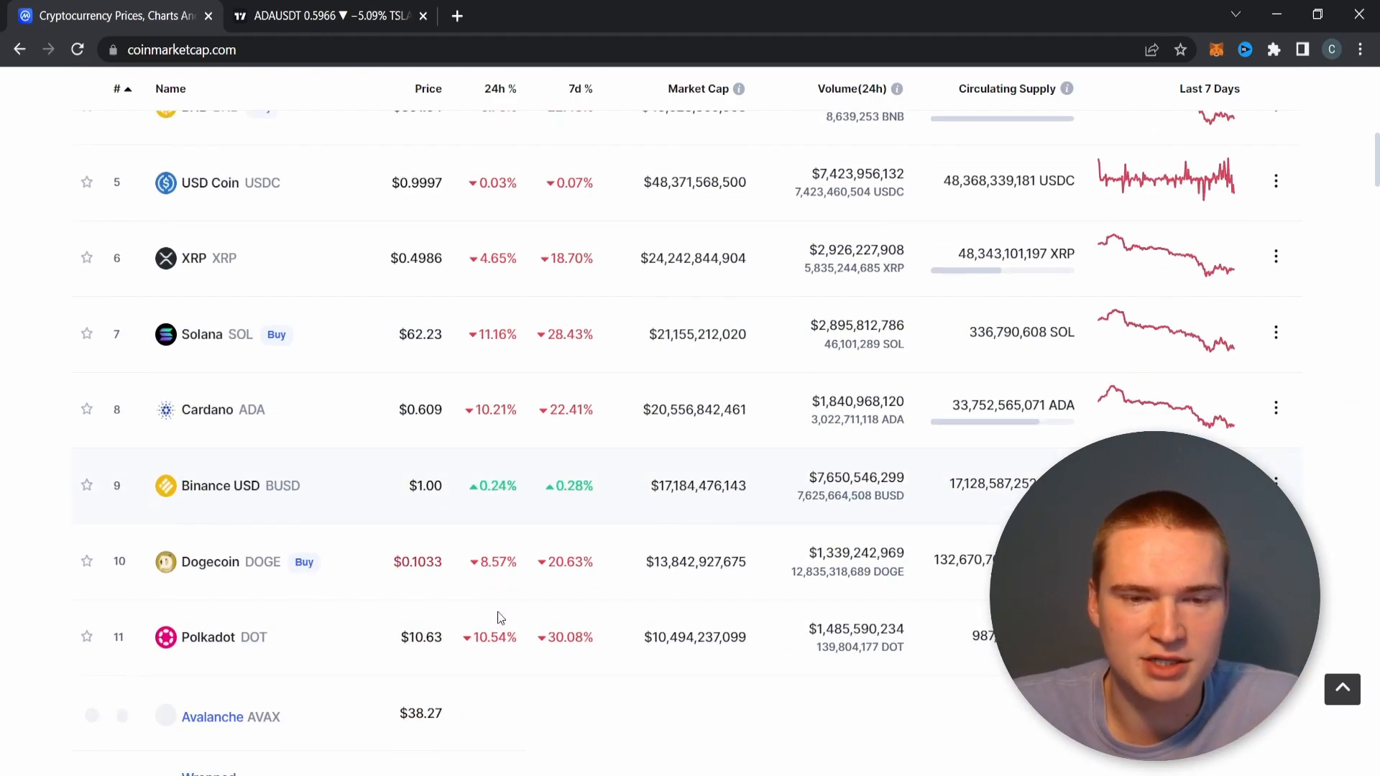
pyautogui.scroll(3)
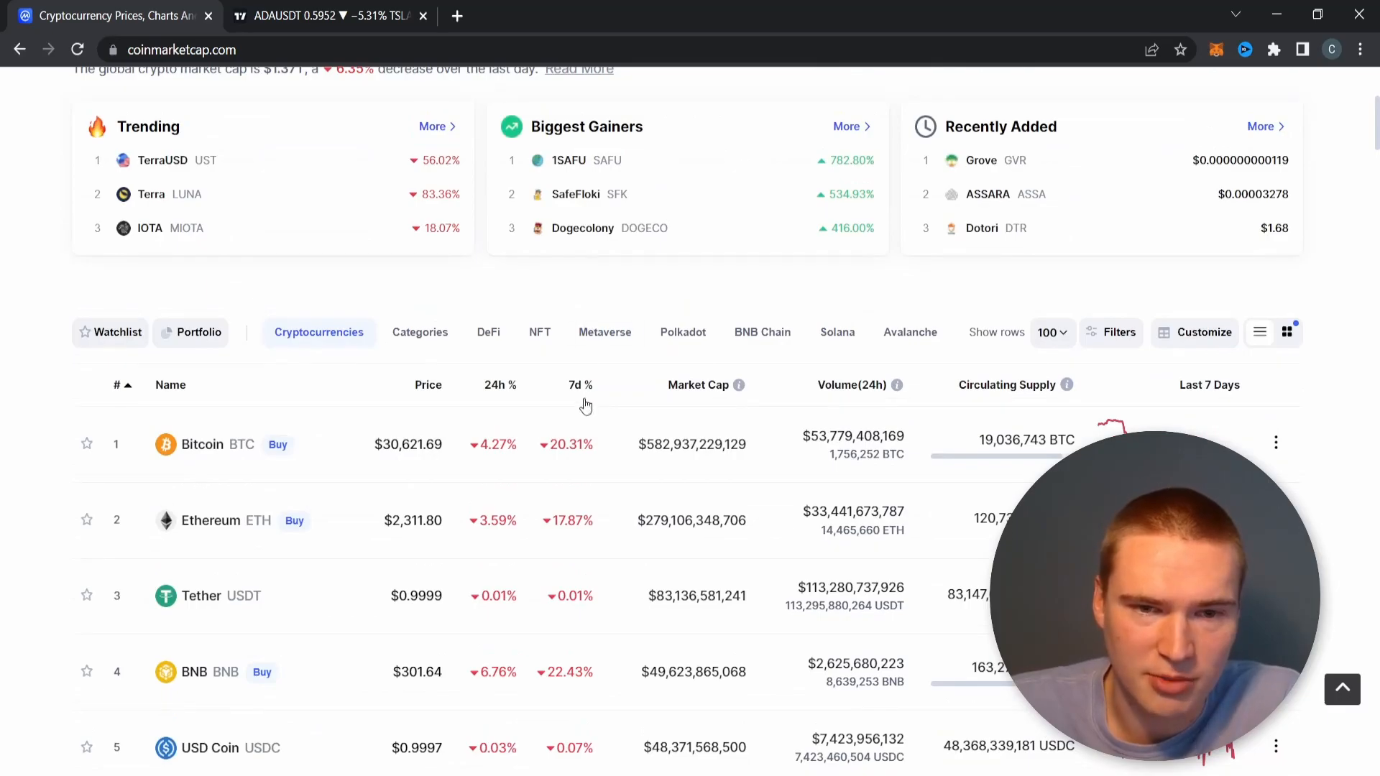
# Sort the table by 7-day change so Terra LUNA at minus 93.71% tops it.
pyautogui.click(579, 386)
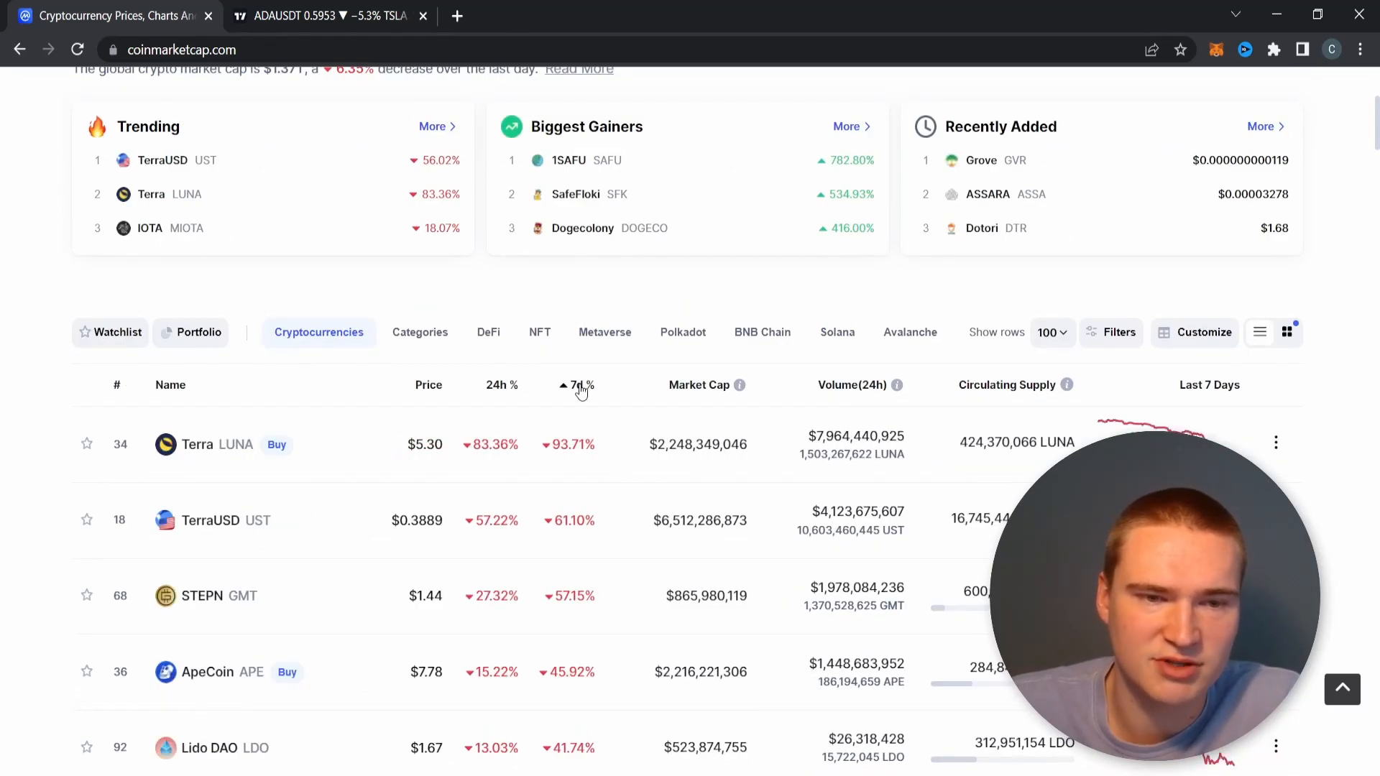
pyautogui.scroll(-3)
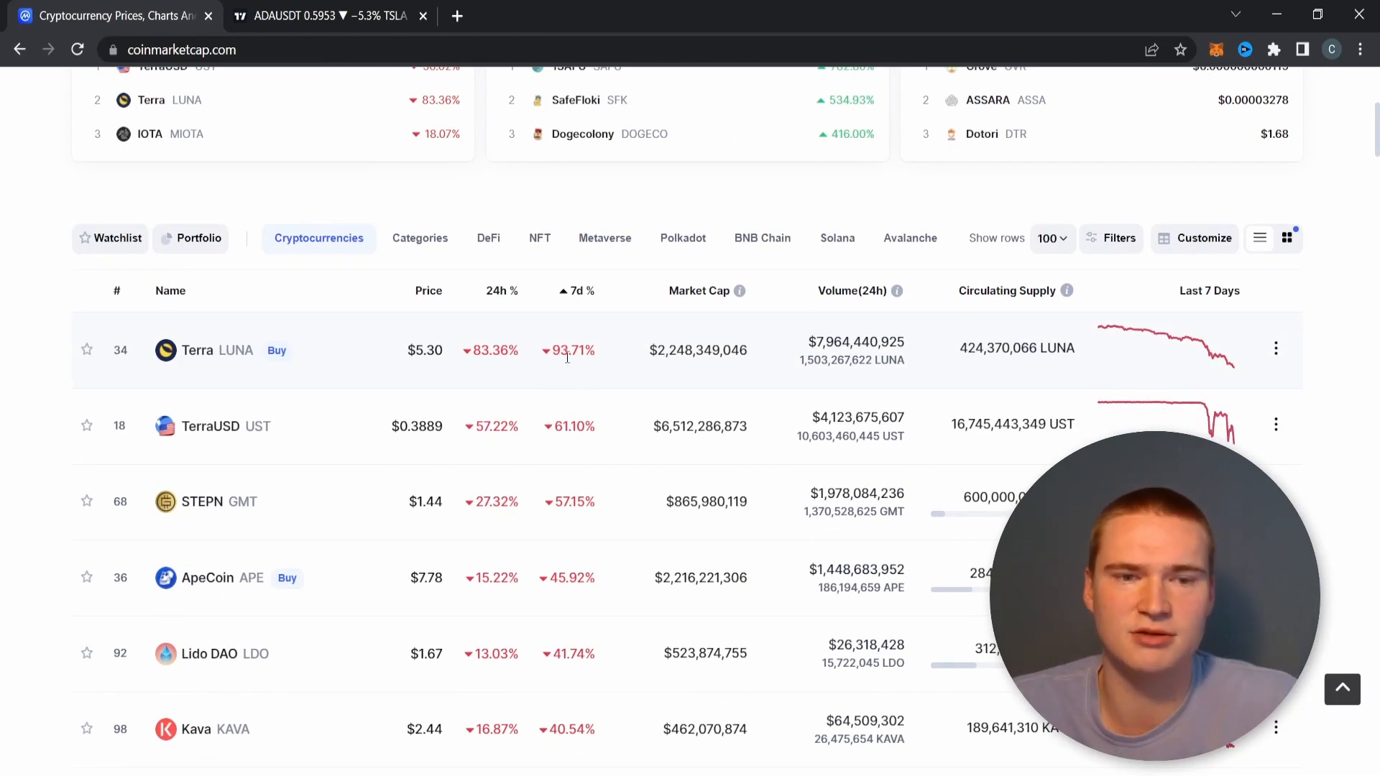
# View the Terra LUNA page at $5.30 and its price chart.
pyautogui.click(197, 351)
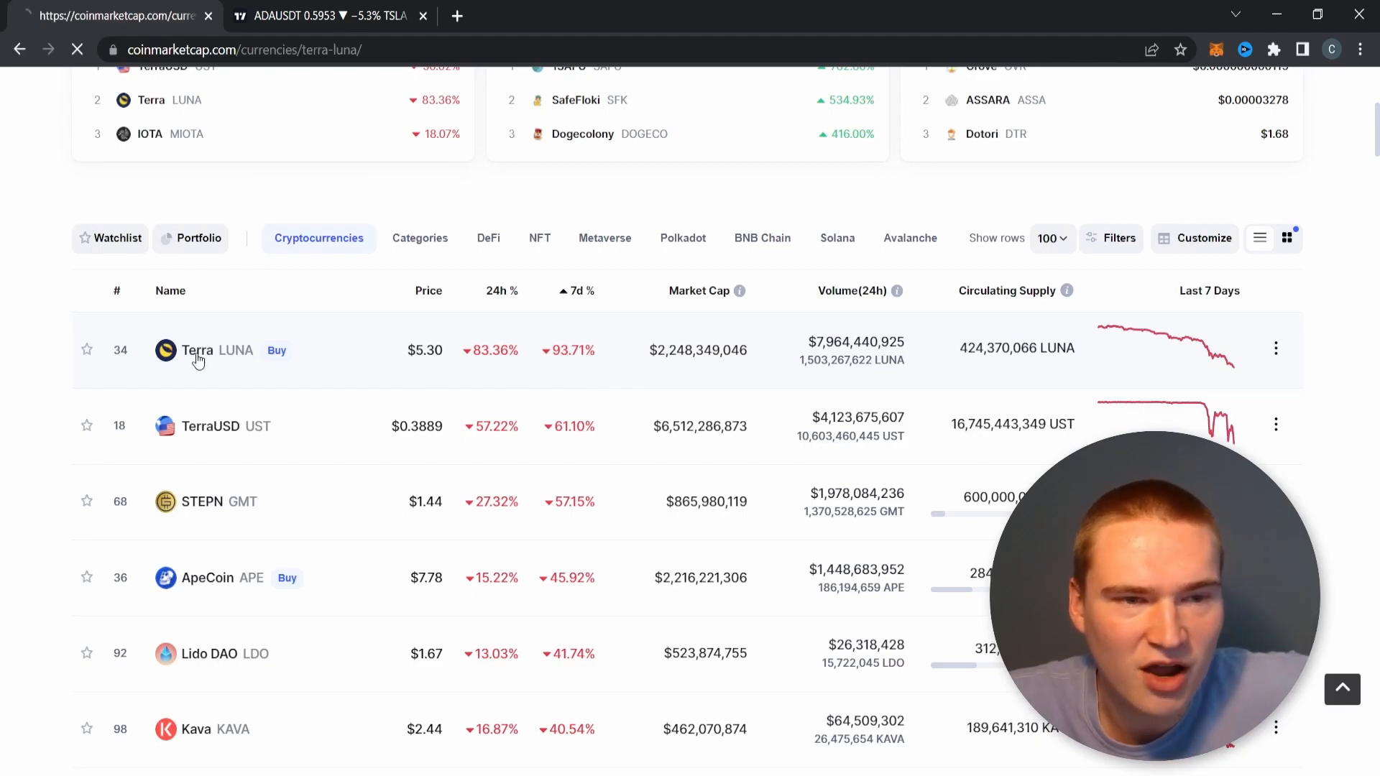
pyautogui.click(197, 351)
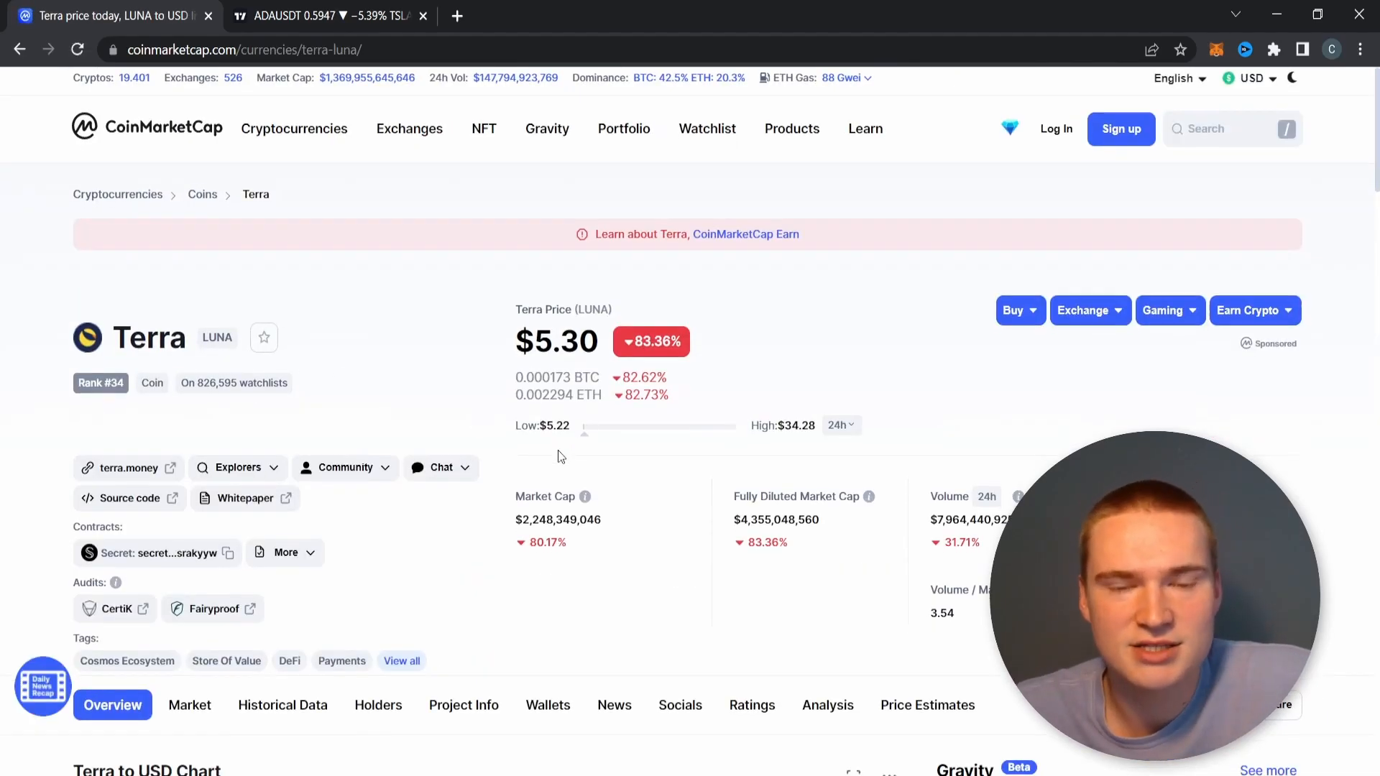
pyautogui.scroll(-3)
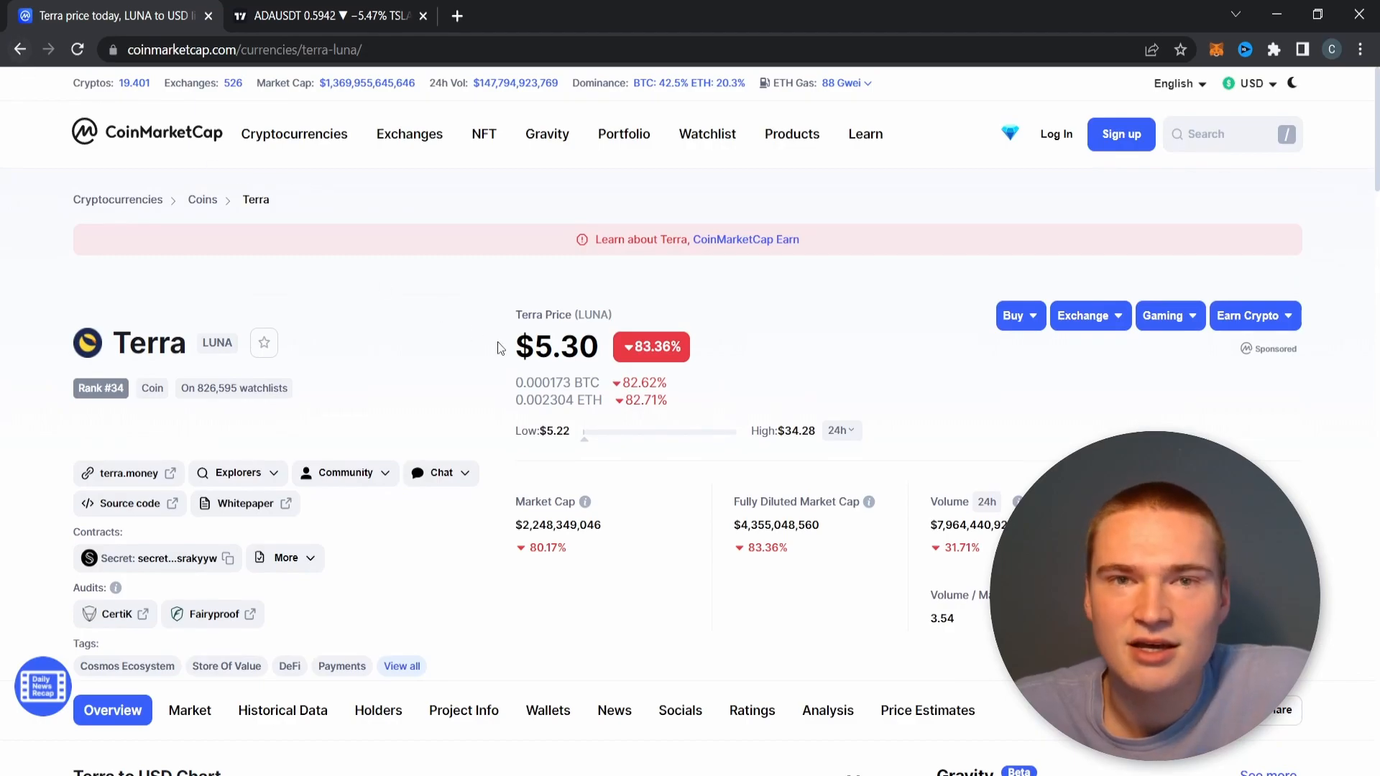
pyautogui.scroll(-3)
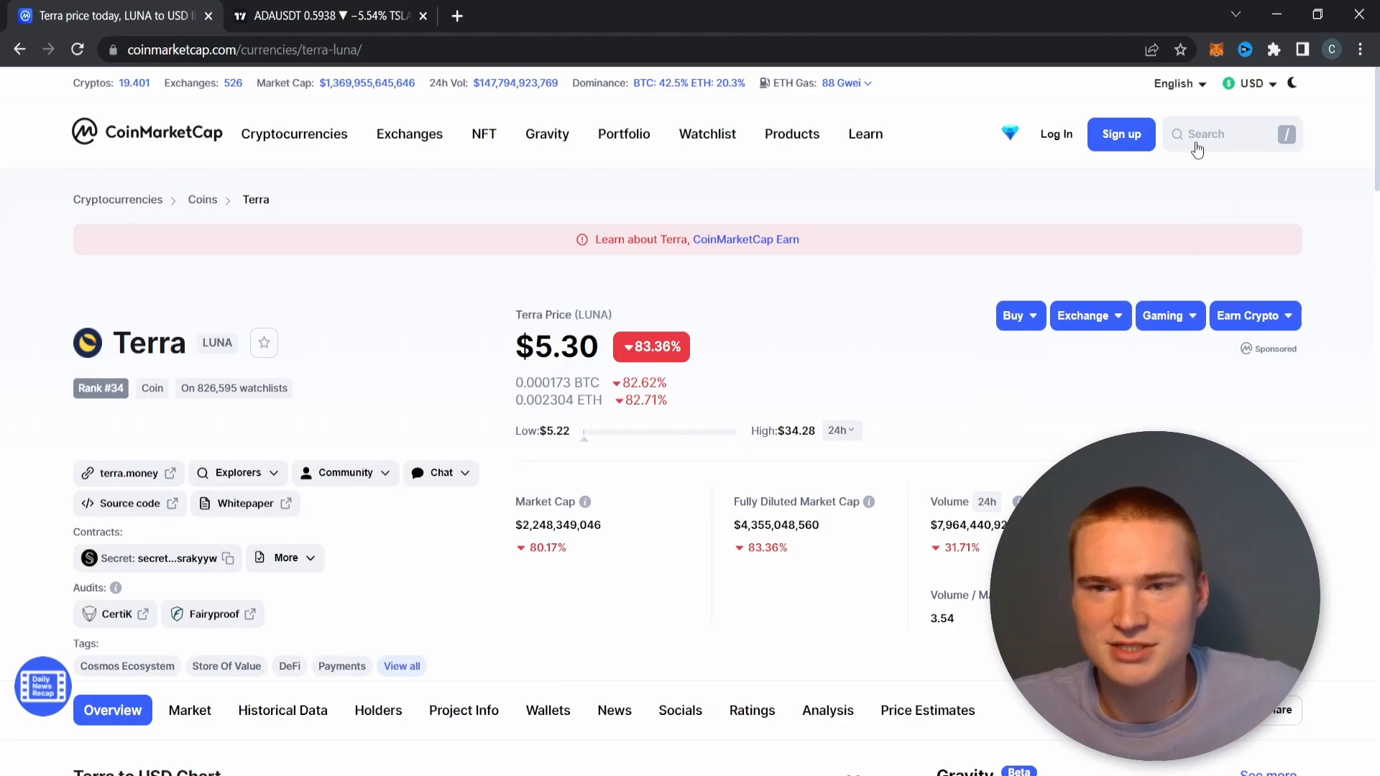
# View the TerraUSD page at $0.3992, down 56.02%, and its one-day collapse chart.
pyautogui.click(1014, 207)
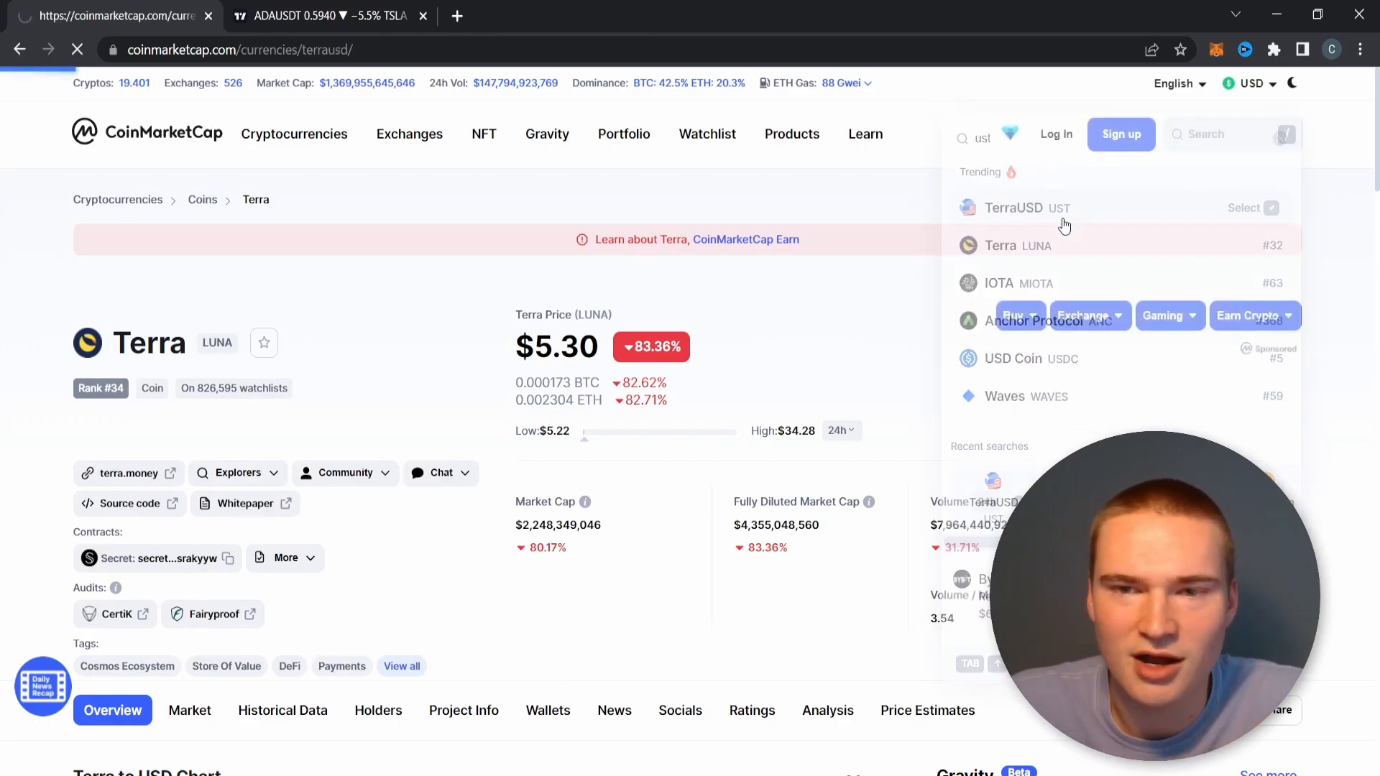
pyautogui.click(1015, 207)
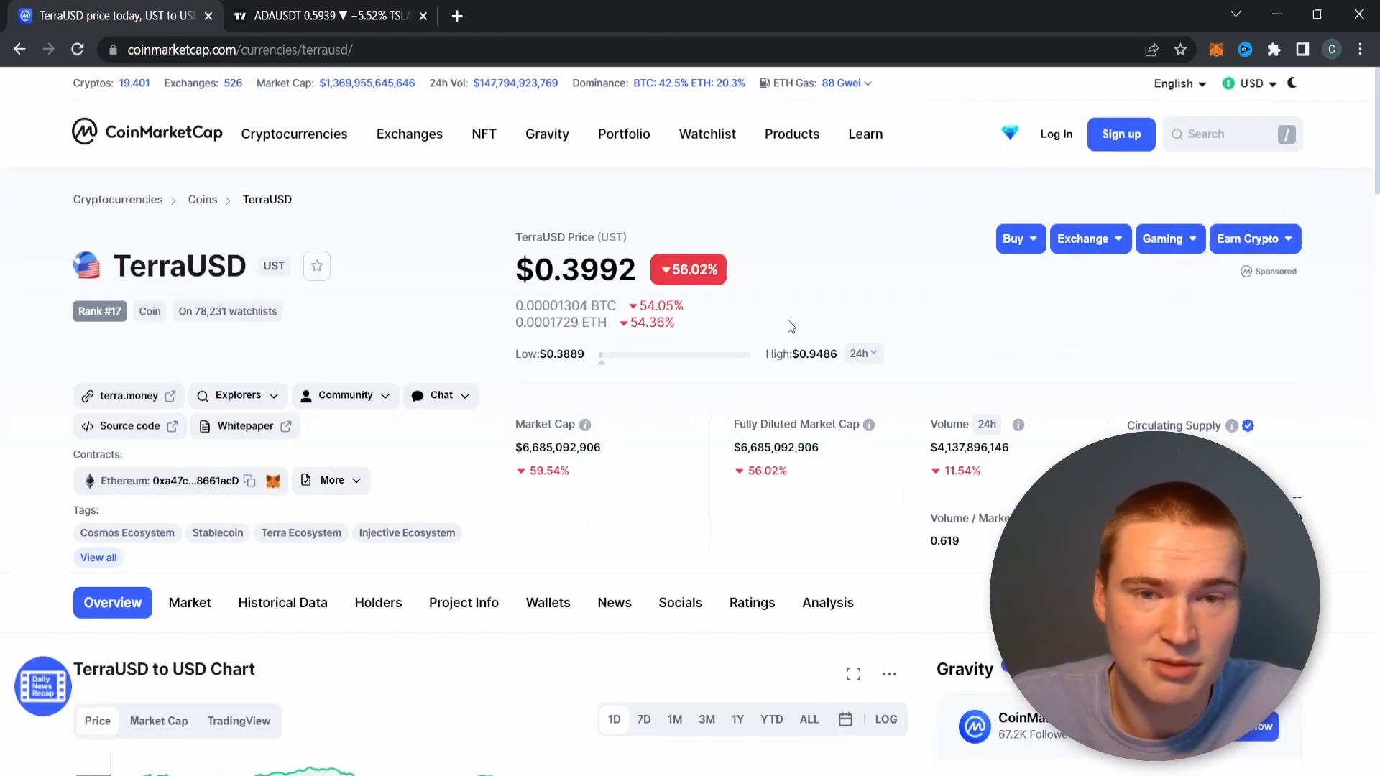
pyautogui.scroll(-3)
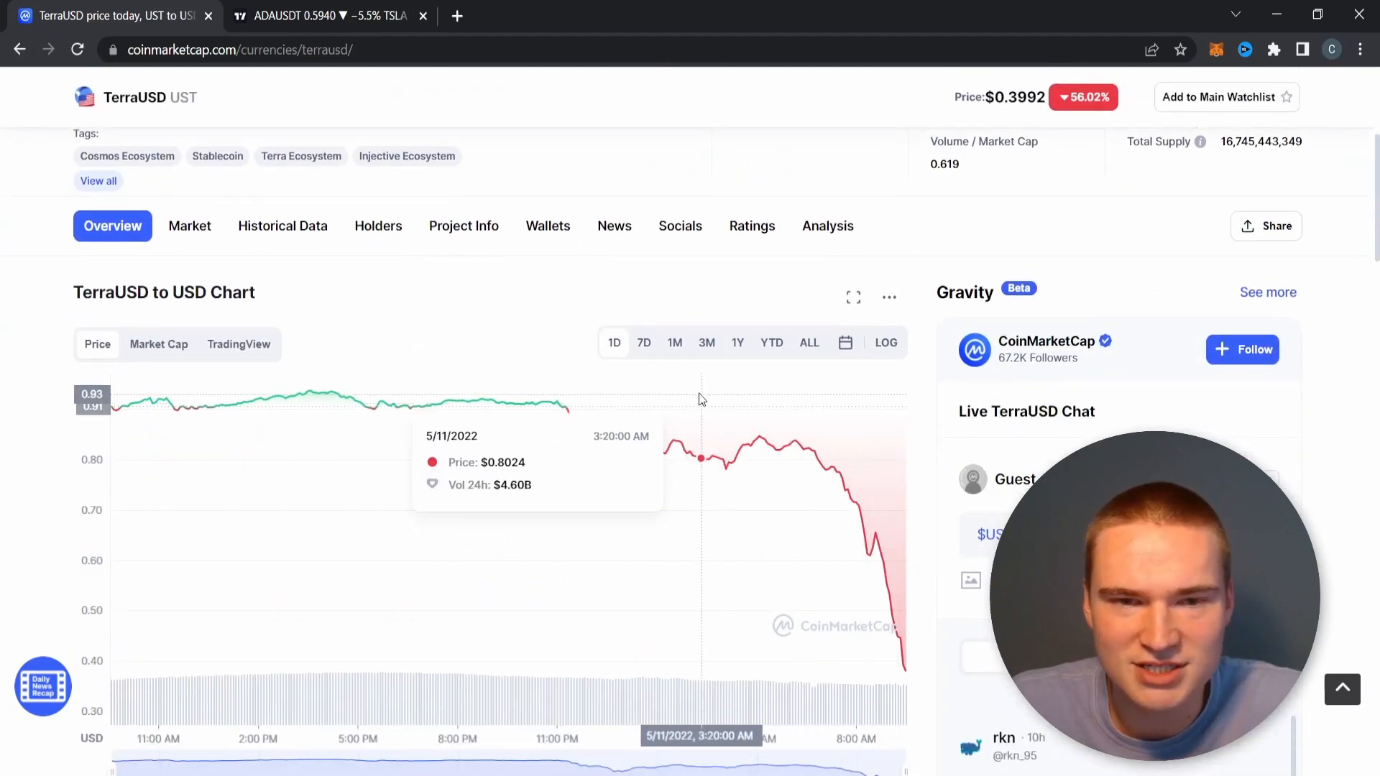
pyautogui.moveTo(802, 446)
pyautogui.write('t')
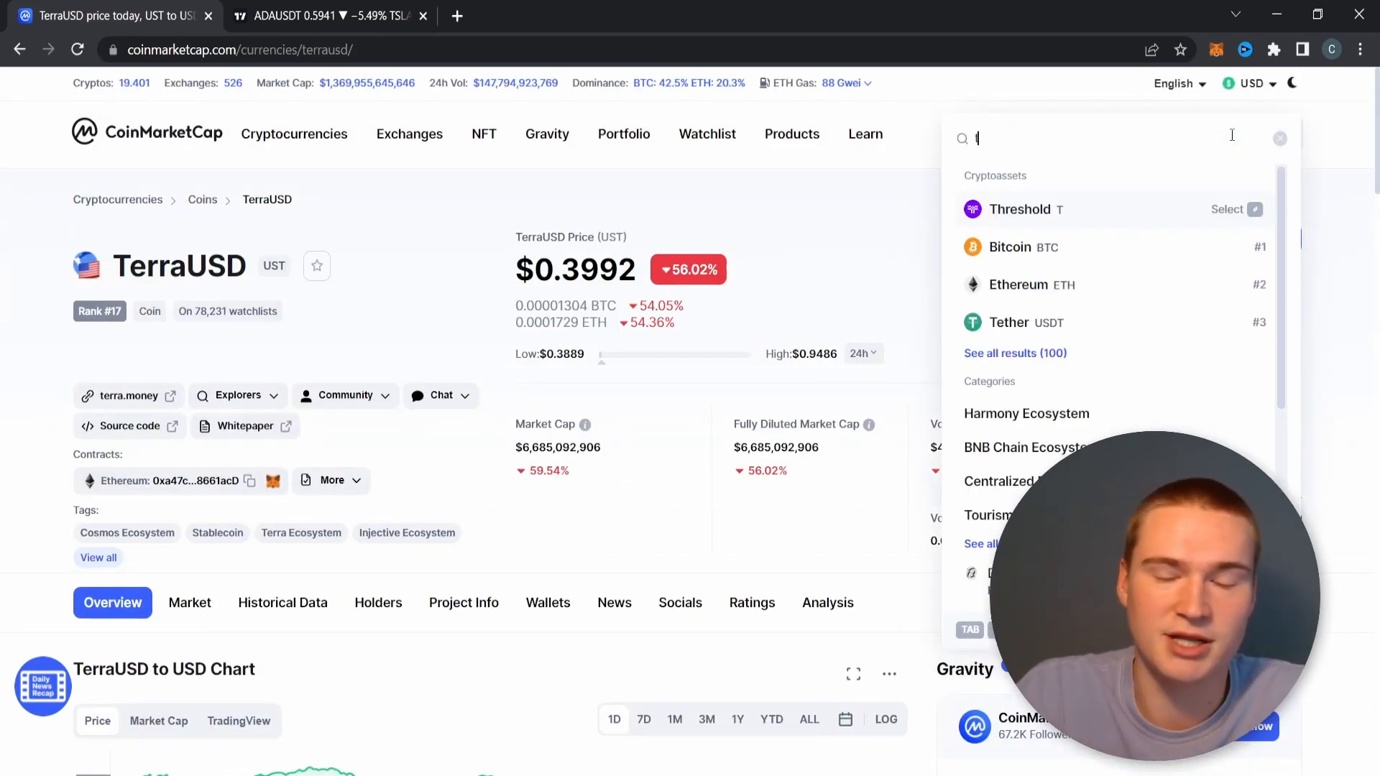
# Search 'ad' and reopen Cardano's page showing ADA at $0.603, down 9.97%.
pyautogui.write('ad')
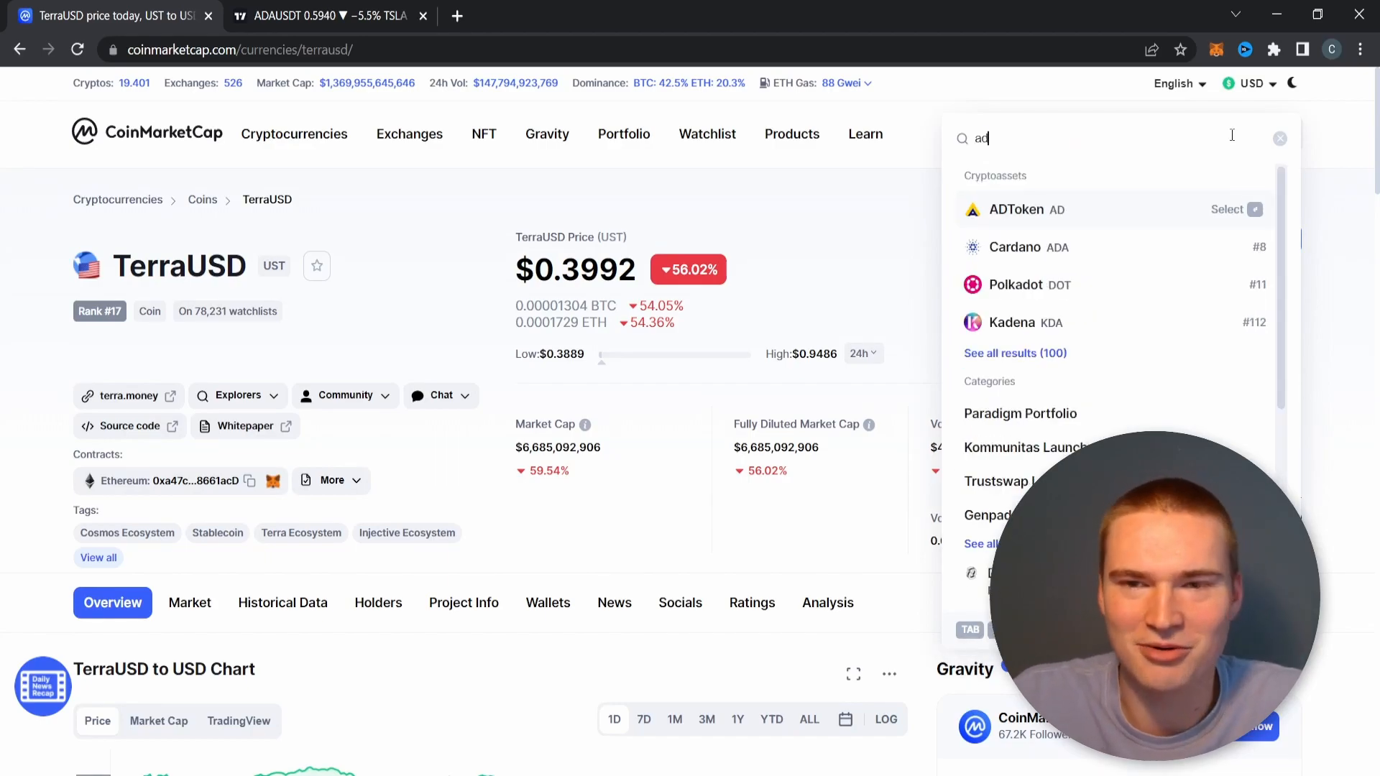
pyautogui.click(1013, 247)
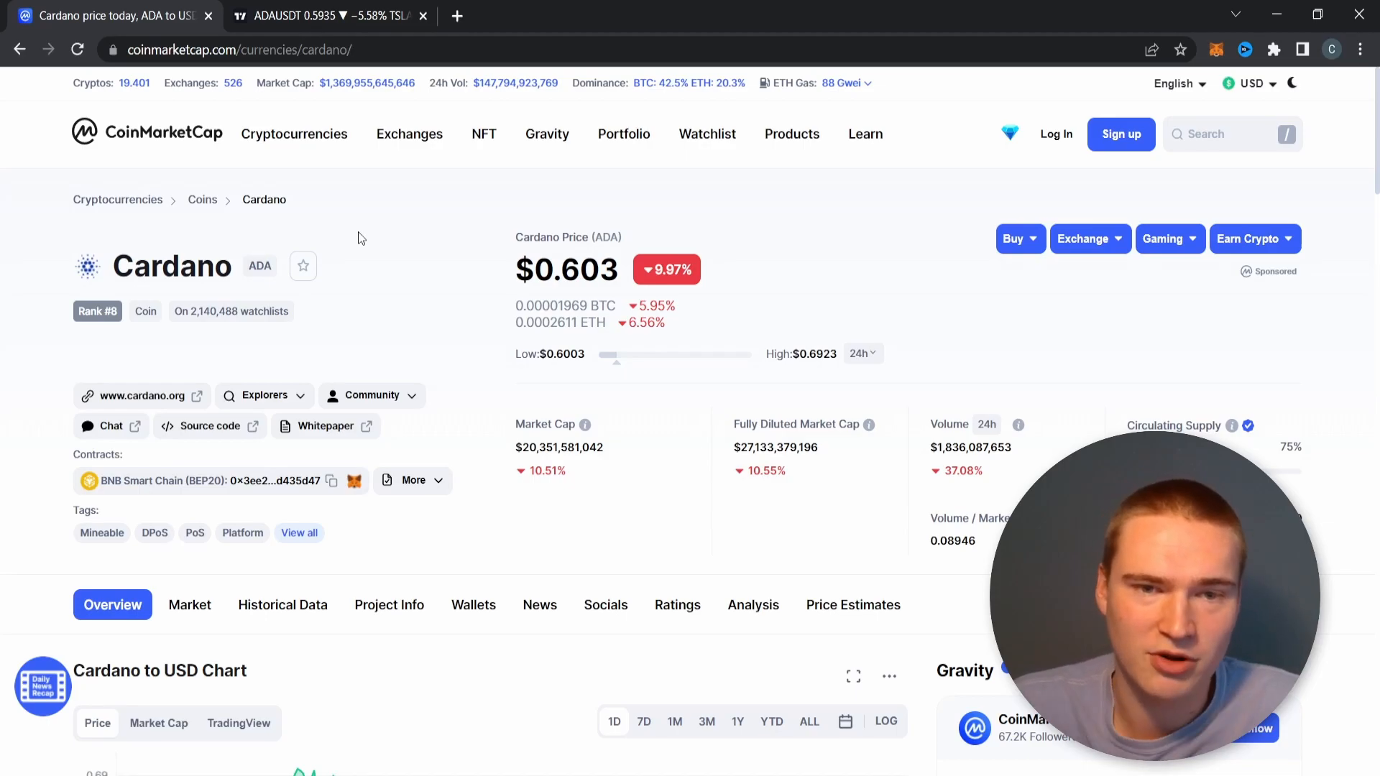
pyautogui.moveTo(919, 519)
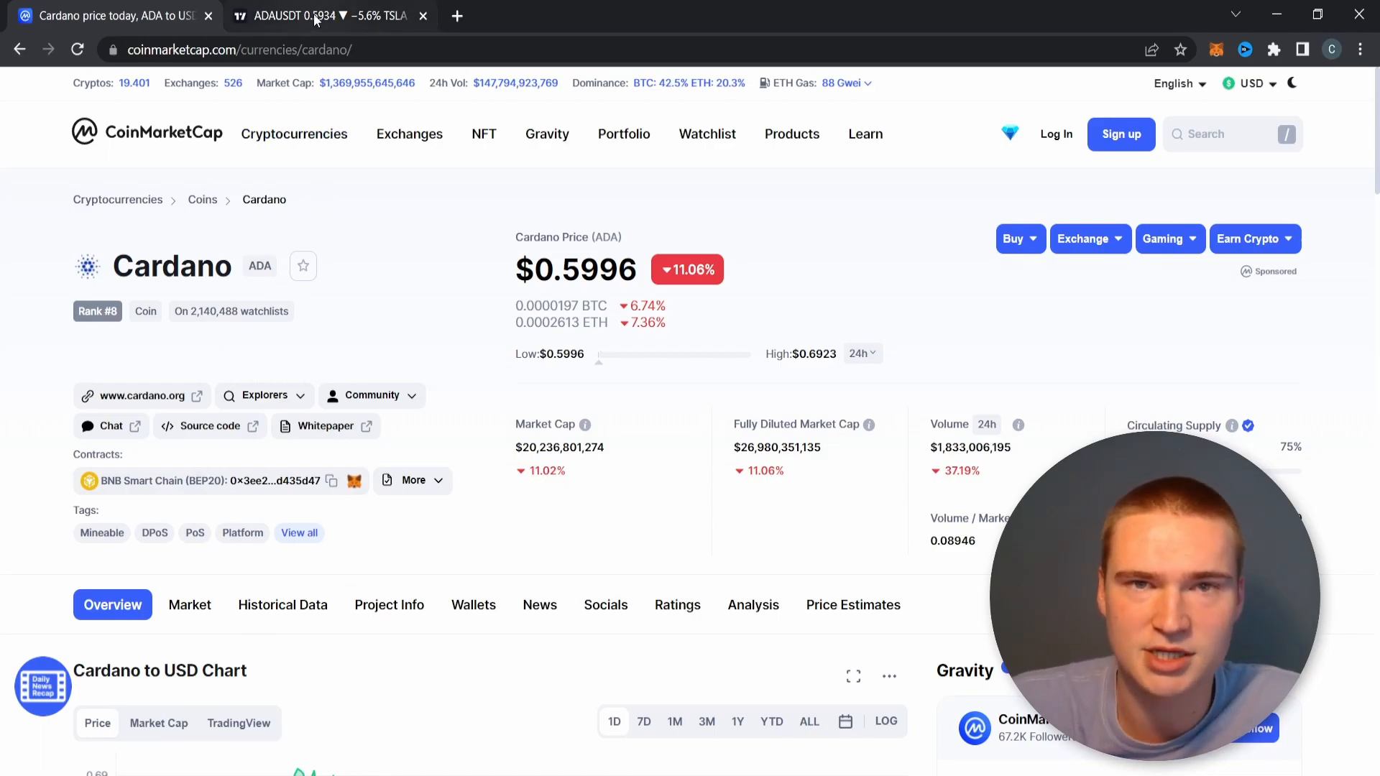
# View the ADA/USDT daily chart, check Bitcoin near $30,518 on CoinMarketCap, and return to the chart.
pyautogui.click(326, 16)
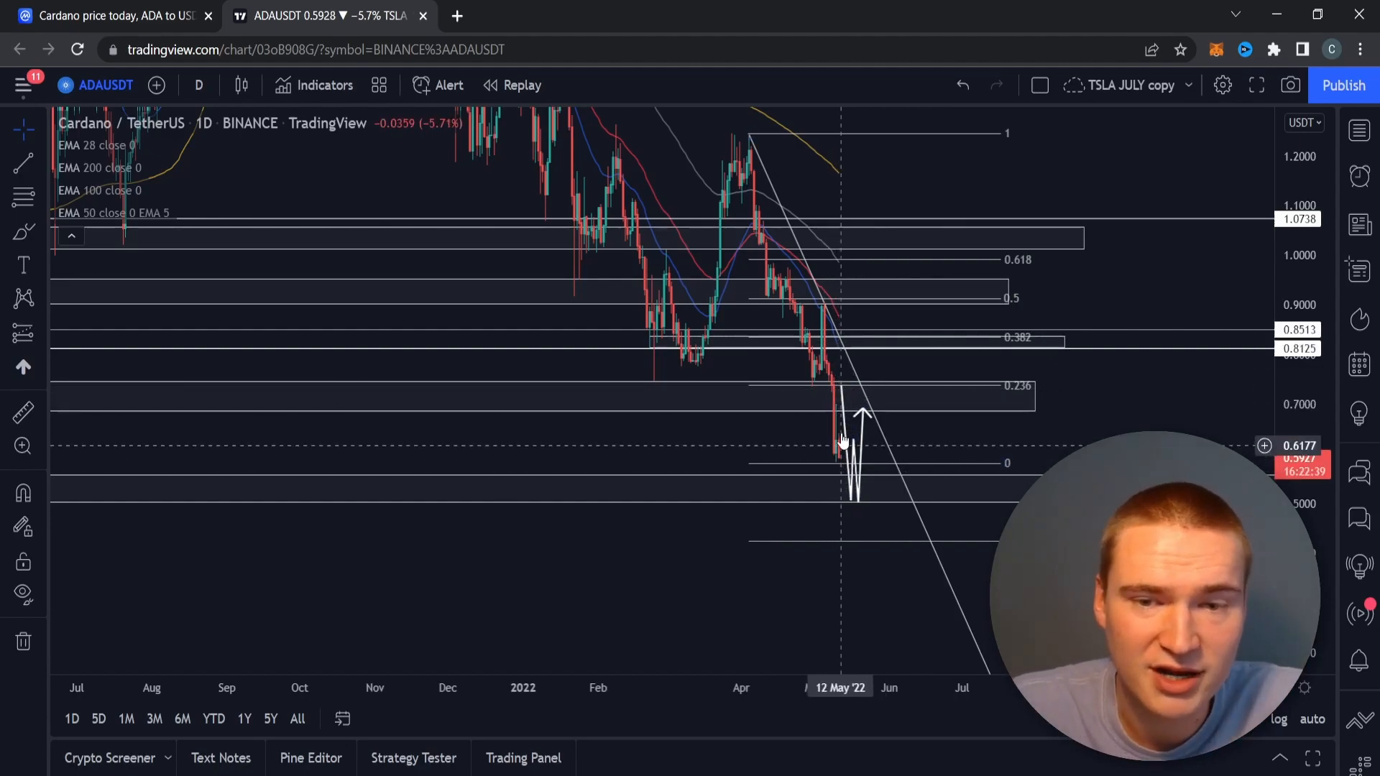
pyautogui.moveTo(825, 378)
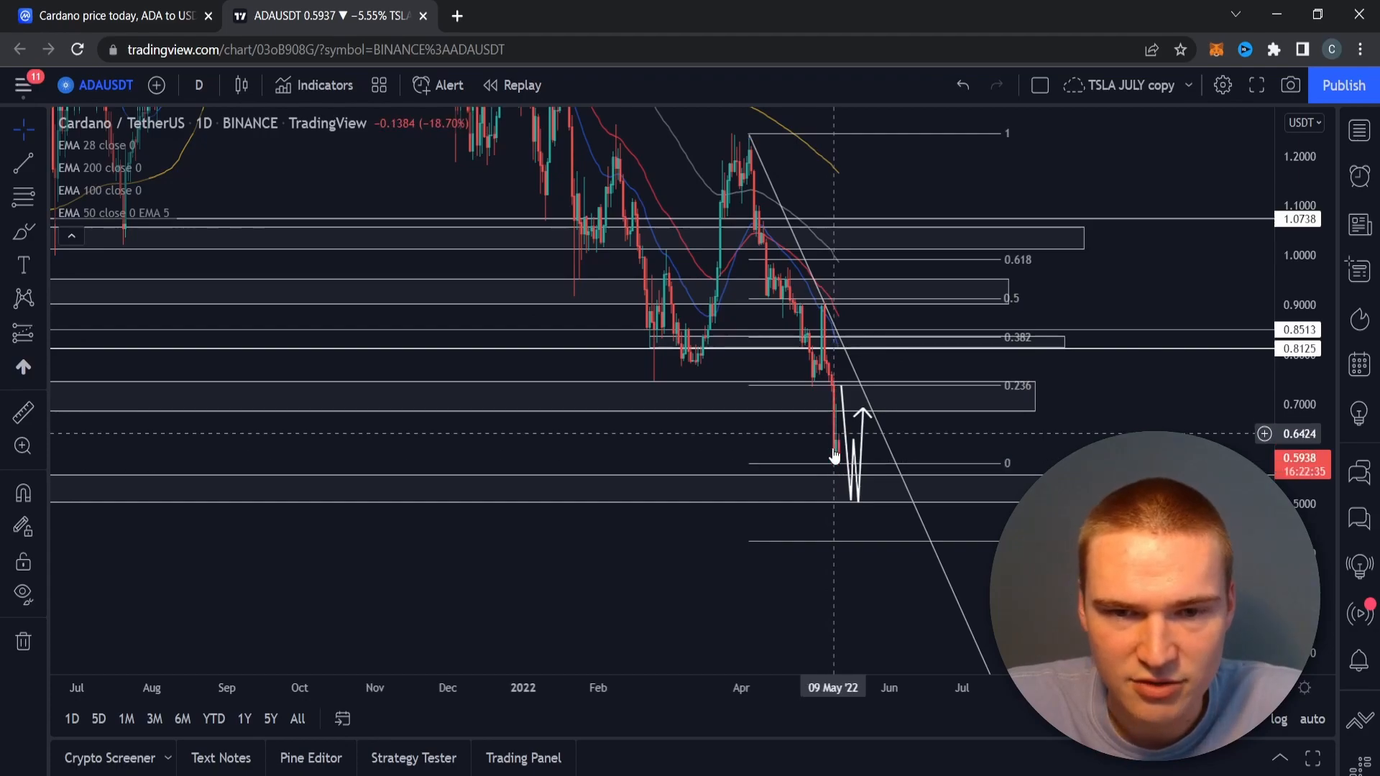
pyautogui.moveTo(641, 440)
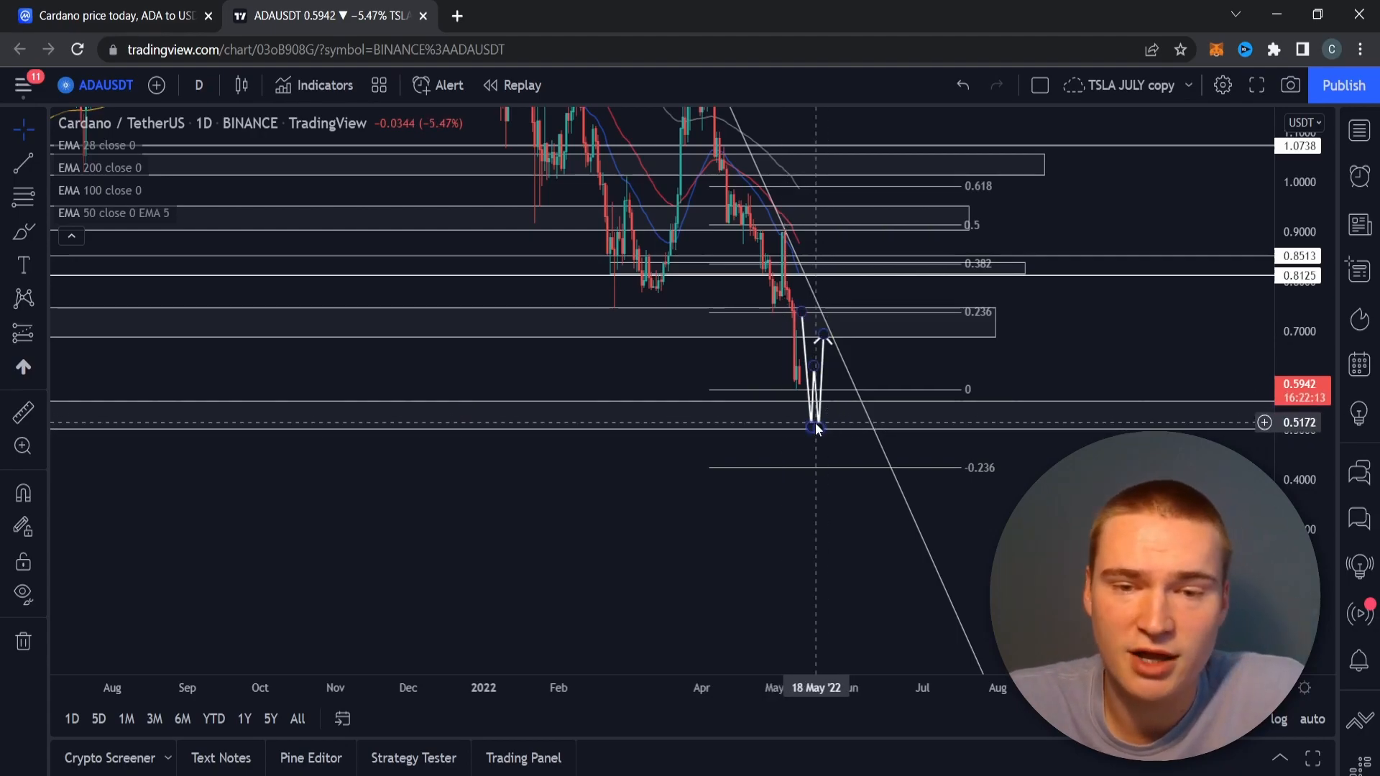
pyautogui.moveTo(932, 350)
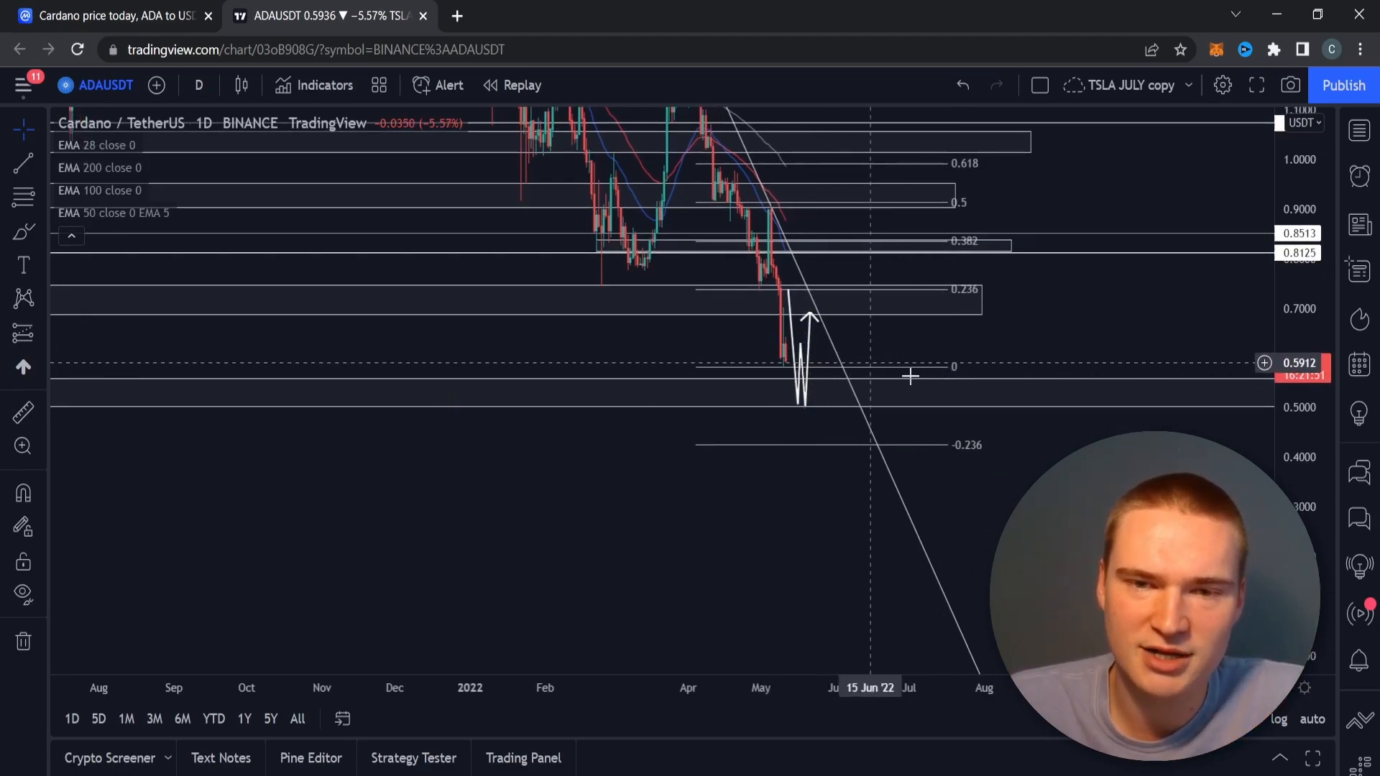
pyautogui.click(105, 16)
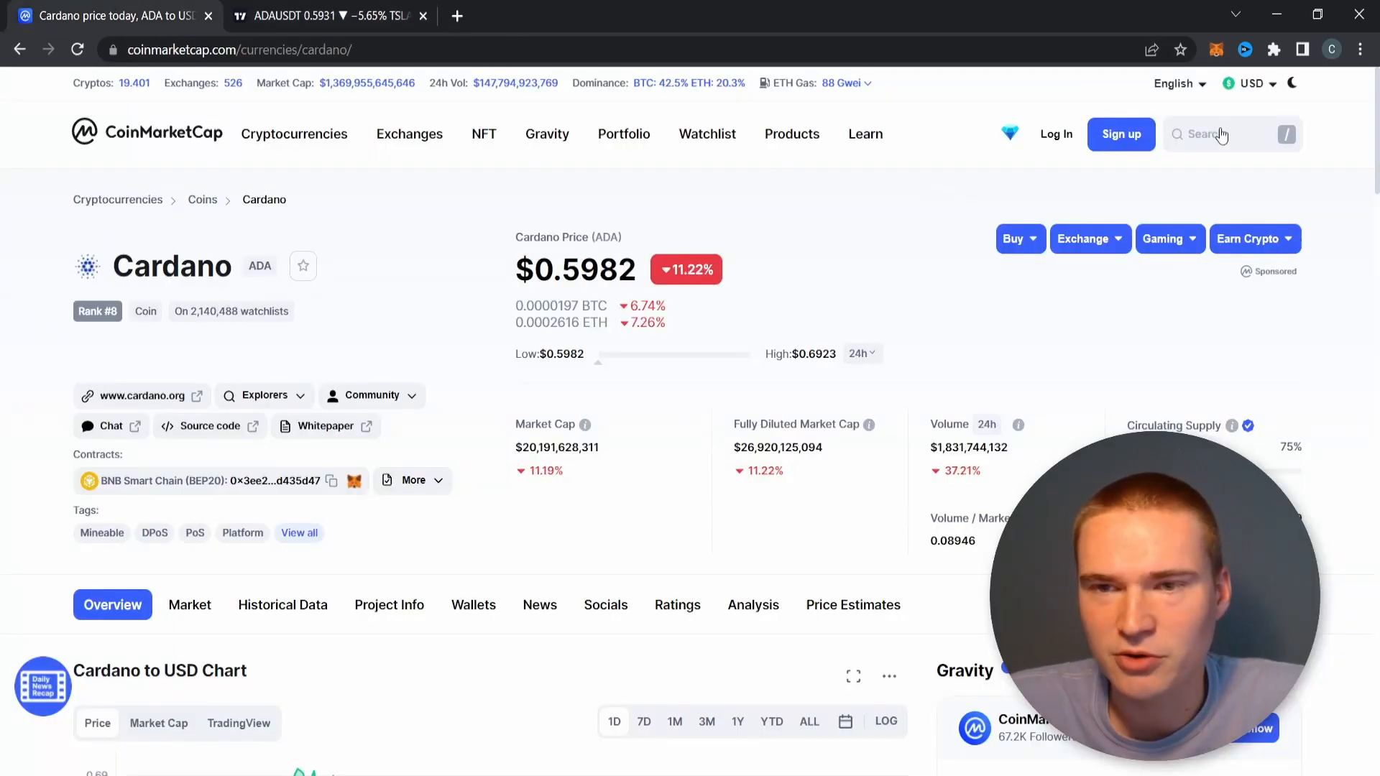
pyautogui.write('btc')
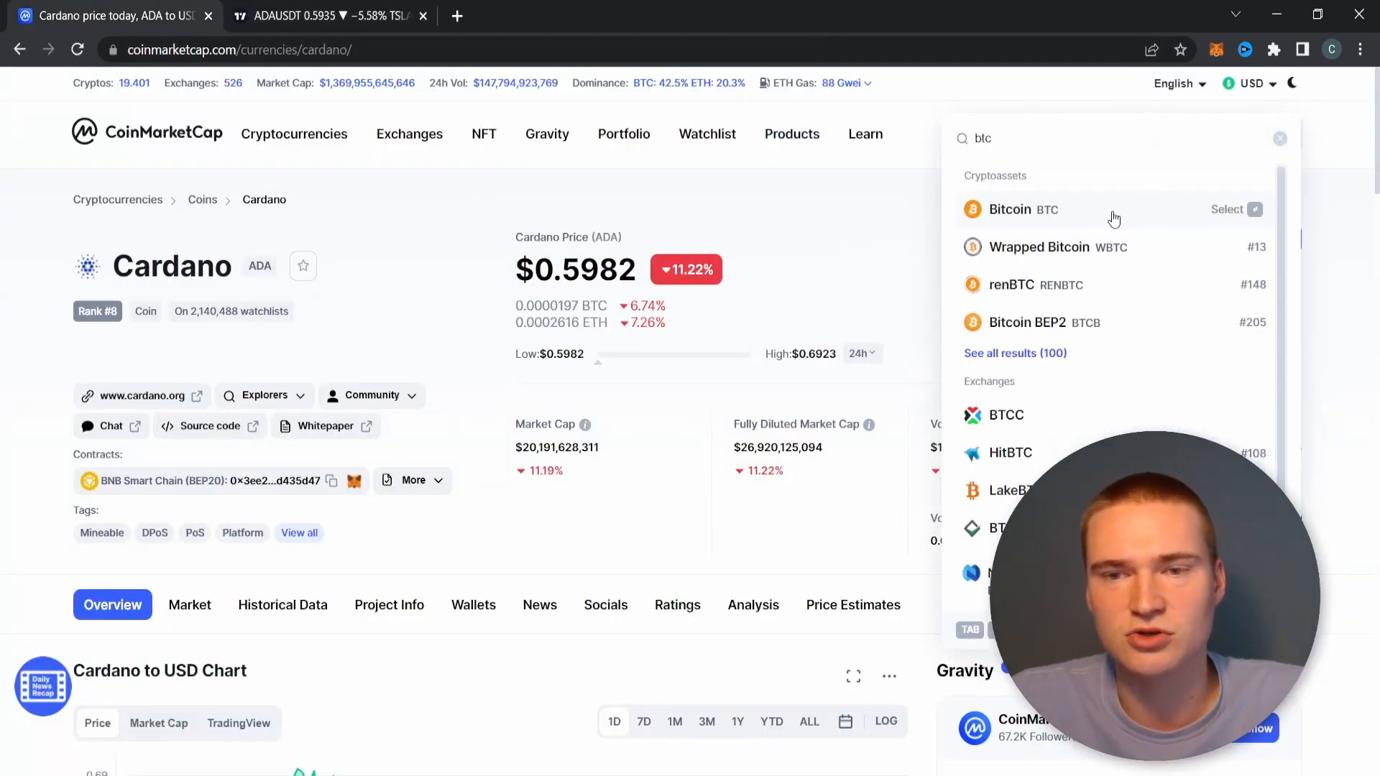
pyautogui.click(1023, 210)
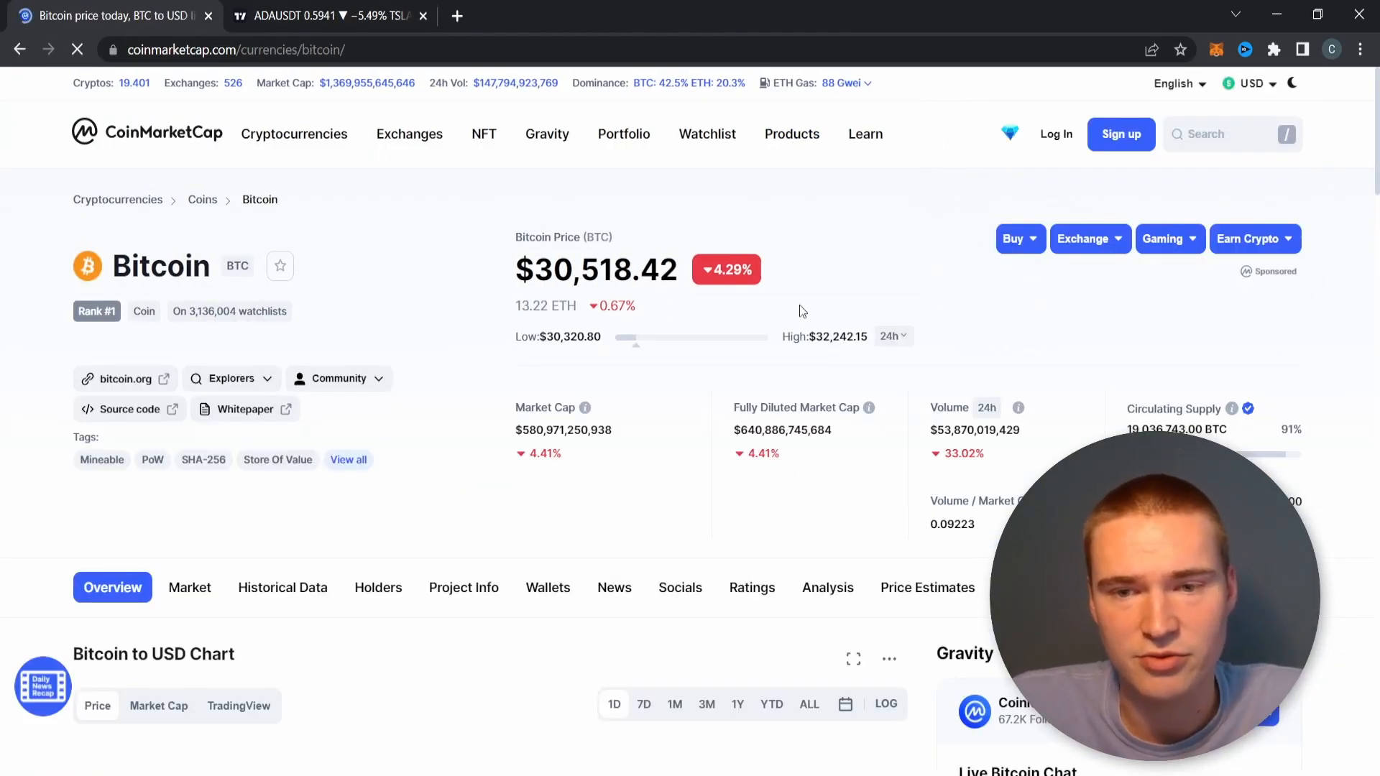
pyautogui.click(331, 16)
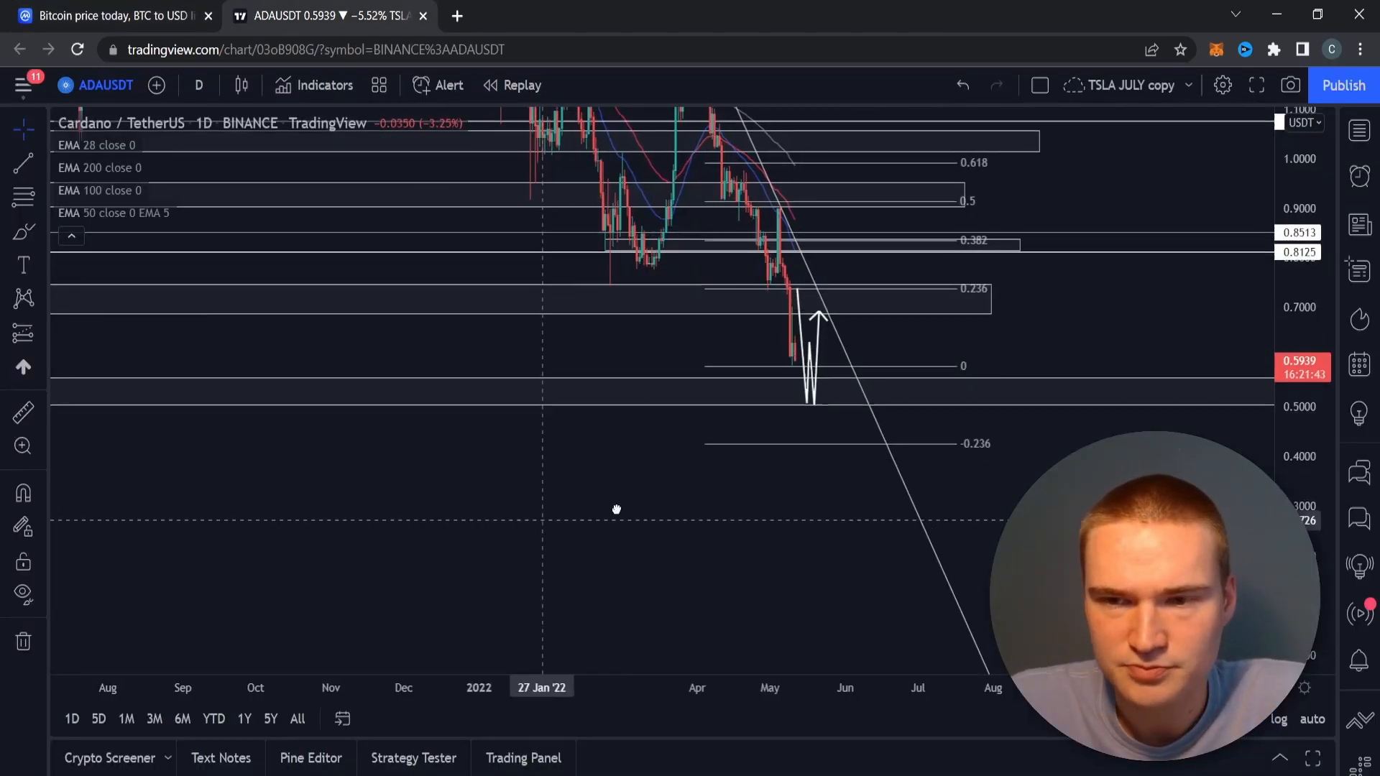
# Pan the ADA/USDT chart back to the December 2020 – February 2021 rally and its drawn zones.
pyautogui.moveTo(616, 508); pyautogui.dragTo(651, 443)
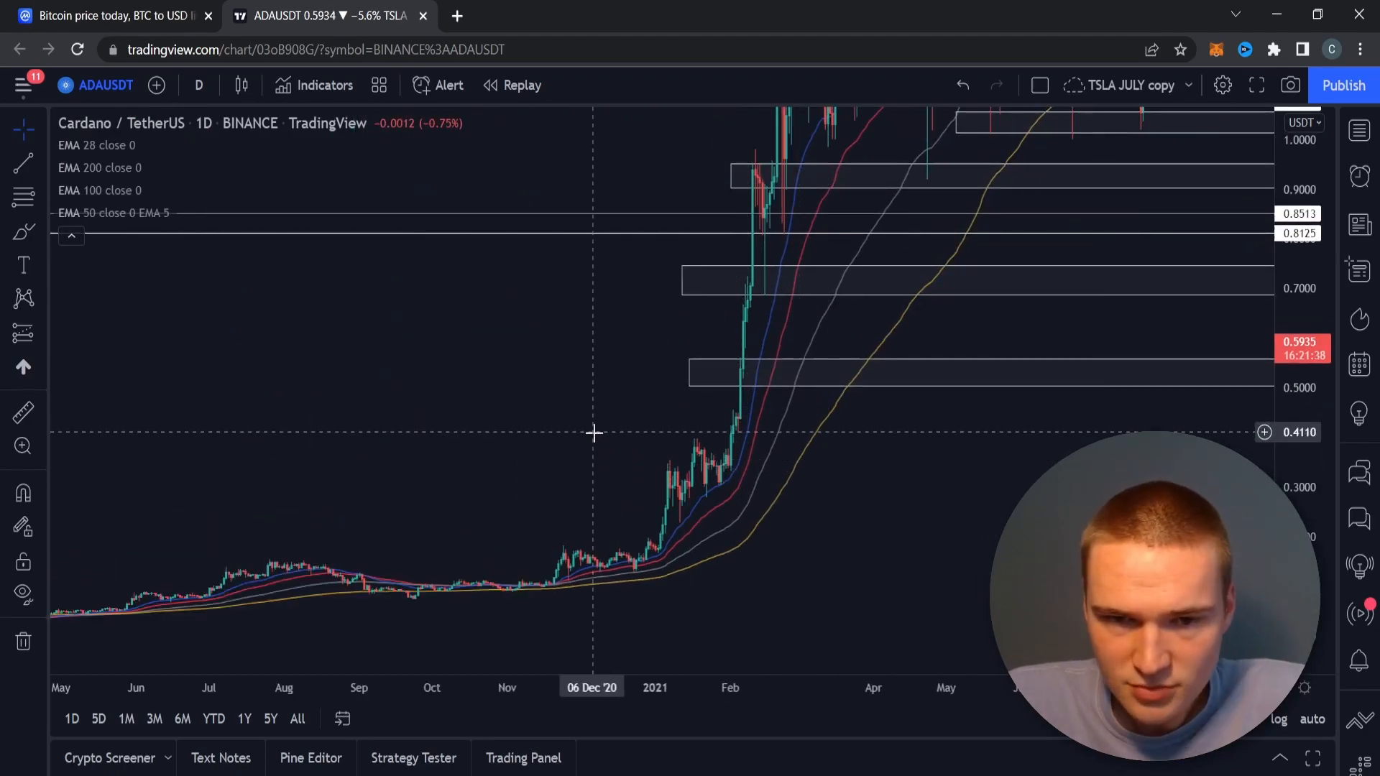
pyautogui.moveTo(638, 436)
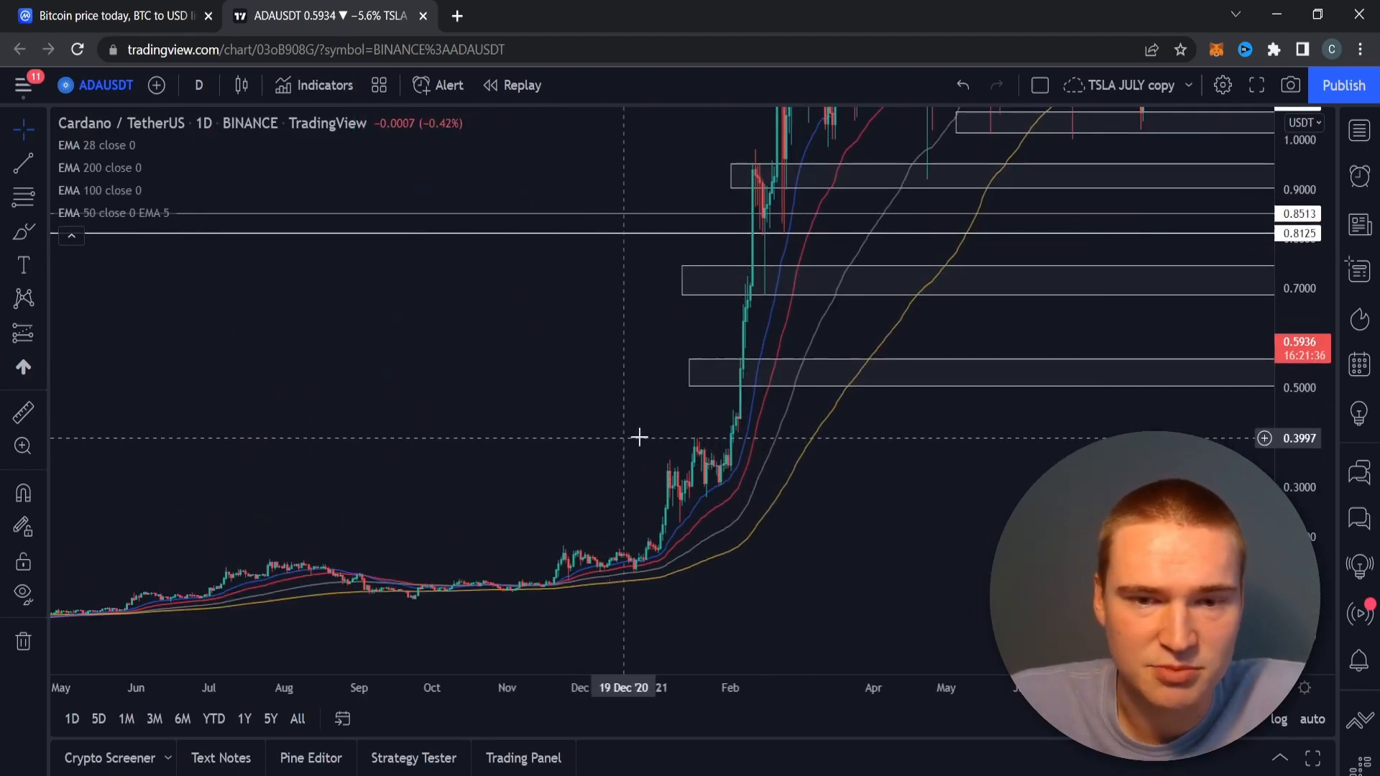